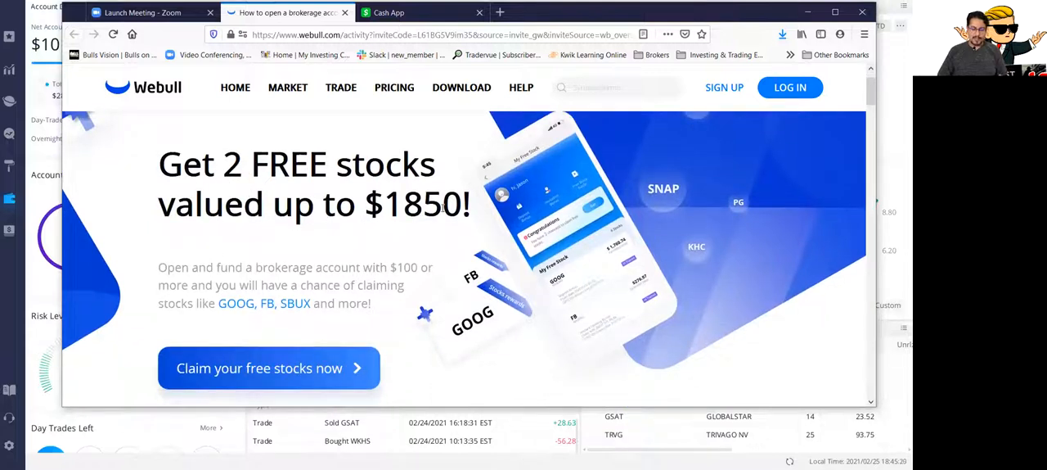
# Scroll down the Cash App referral invite page to the download options
pyautogui.scroll(-3)
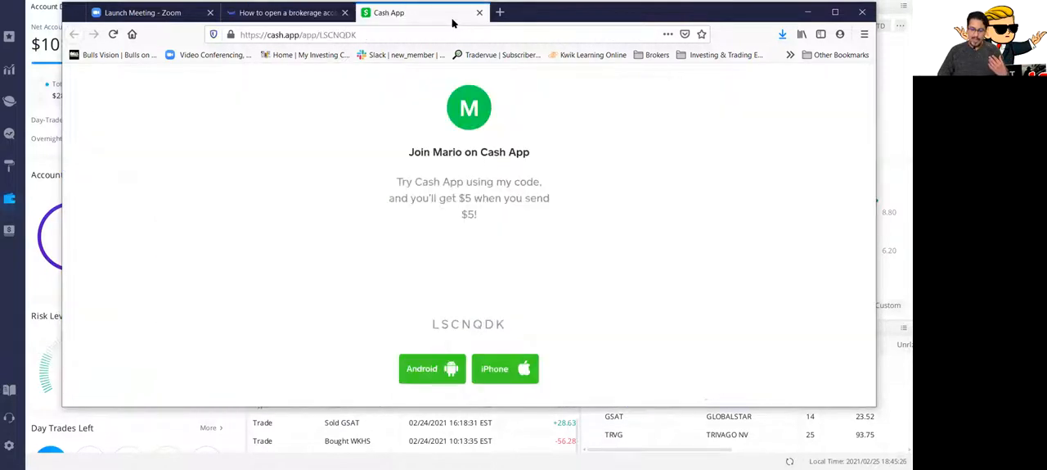
pyautogui.moveTo(363, 180)
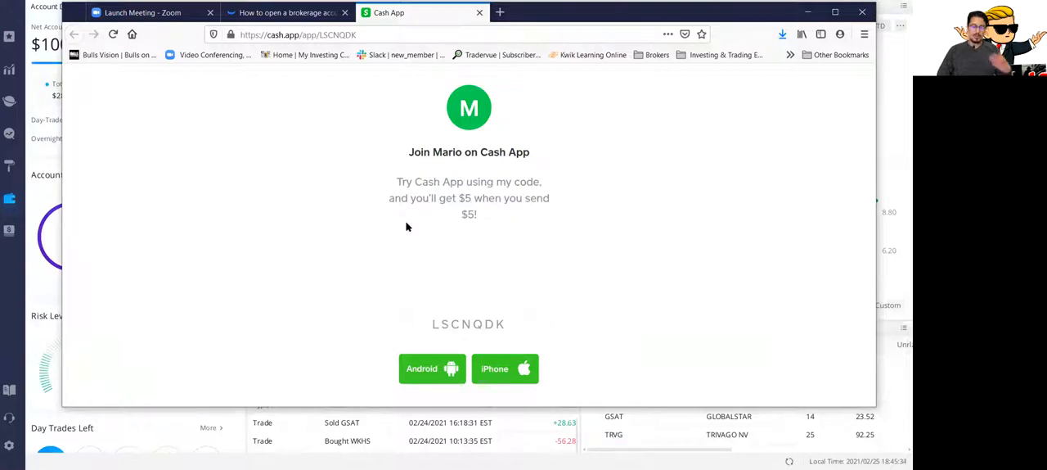
pyautogui.moveTo(556, 242)
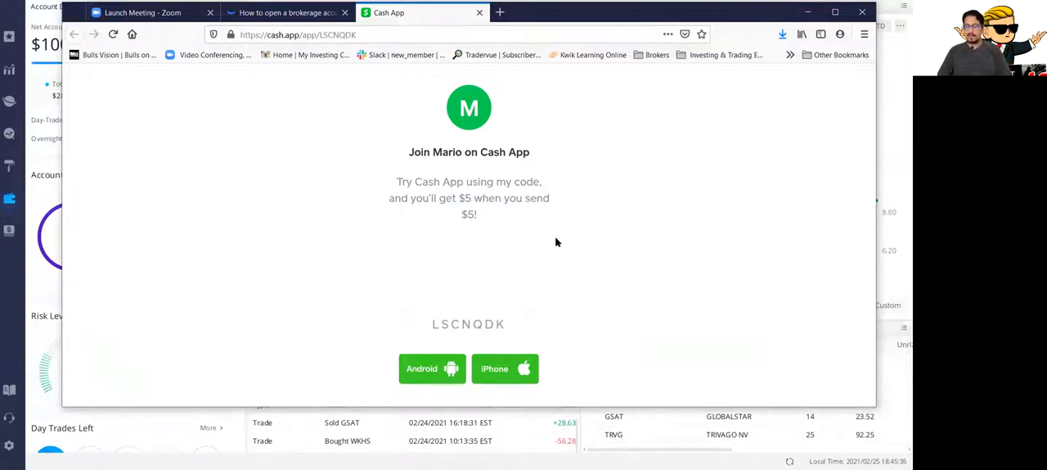
pyautogui.moveTo(474, 172)
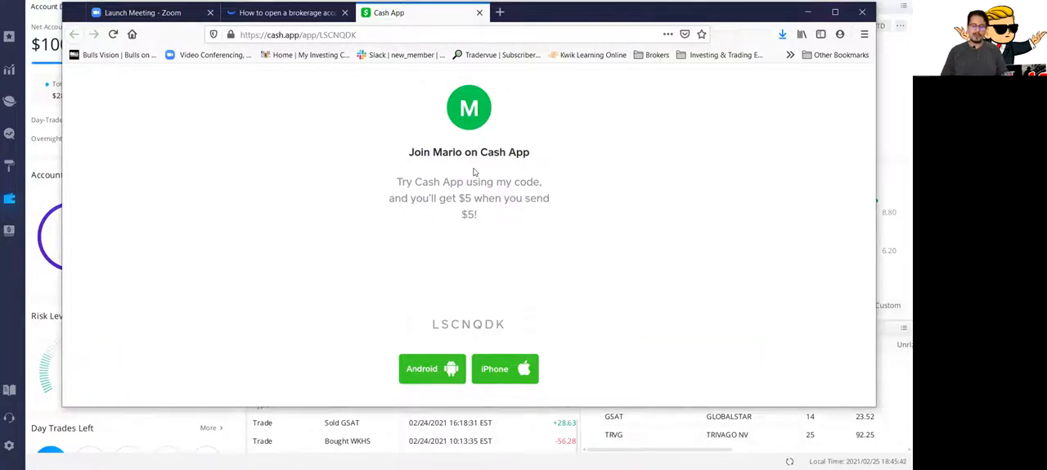
pyautogui.moveTo(523, 14)
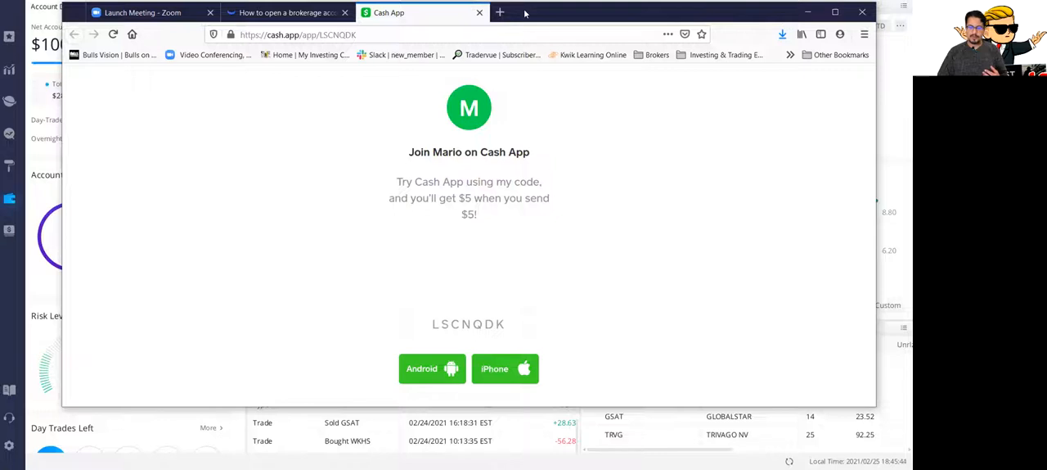
# Bring the Webull account dashboard forward and show the Positions panel's actions menu
pyautogui.click(479, 13)
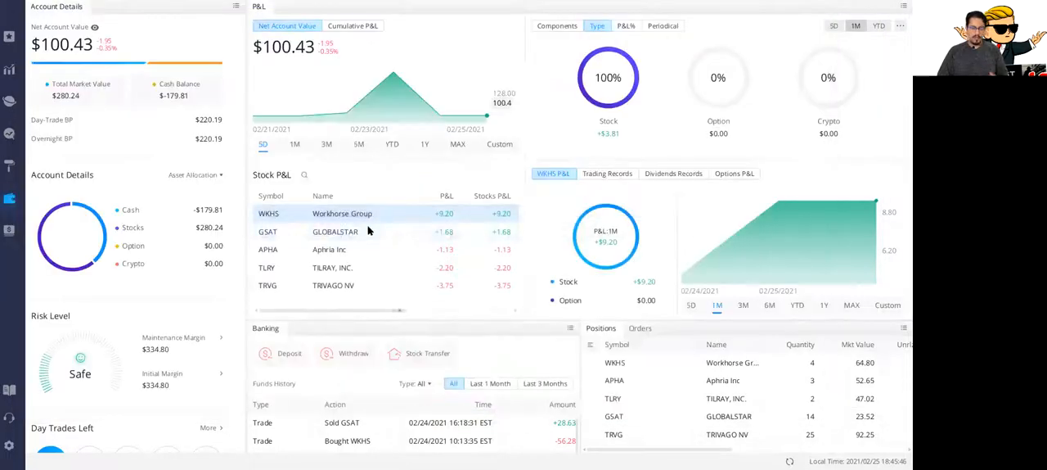
pyautogui.moveTo(177, 195)
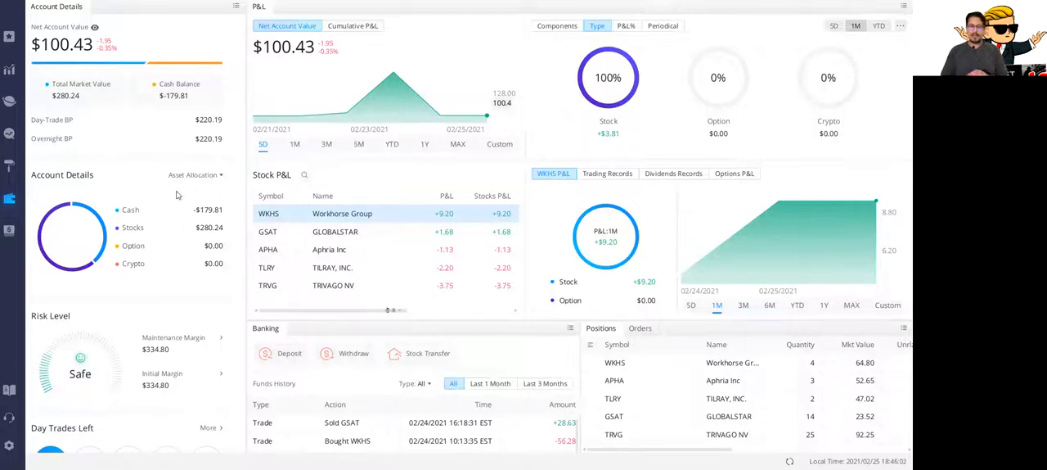
pyautogui.moveTo(118, 324)
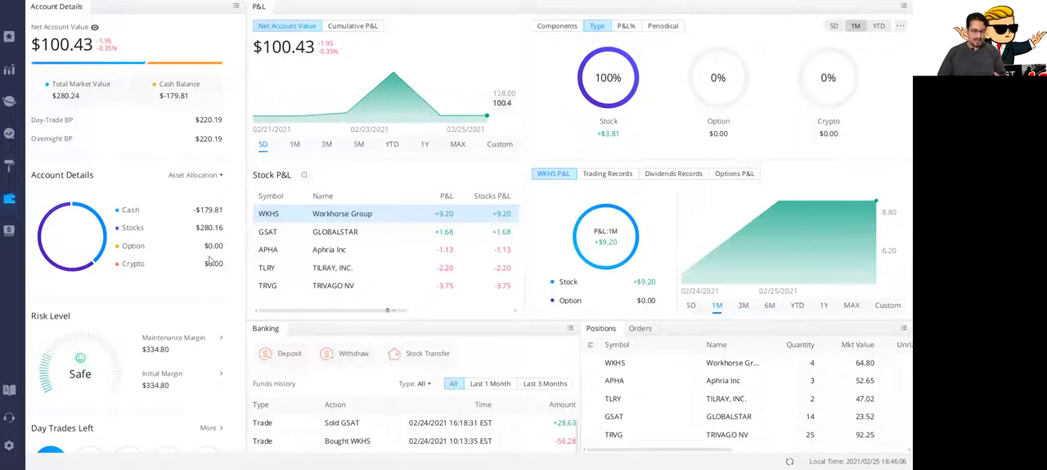
pyautogui.click(903, 328)
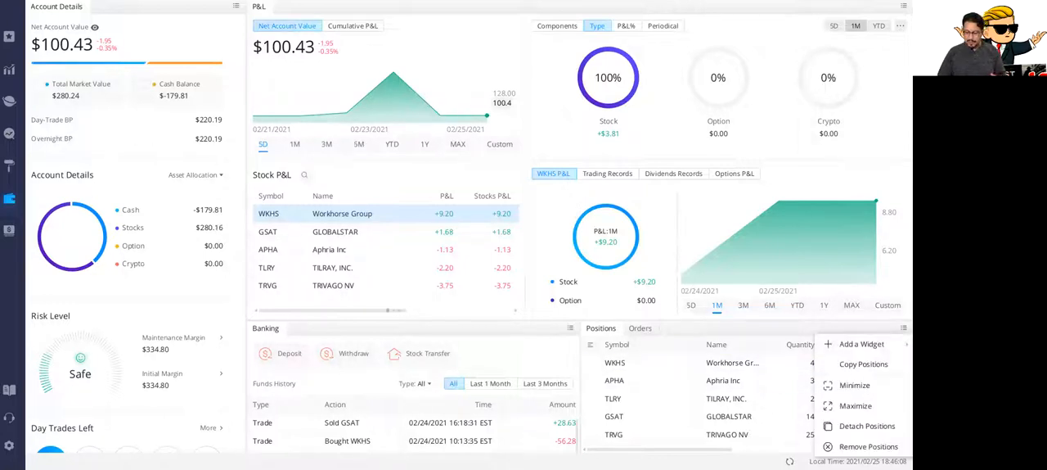
pyautogui.click(867, 426)
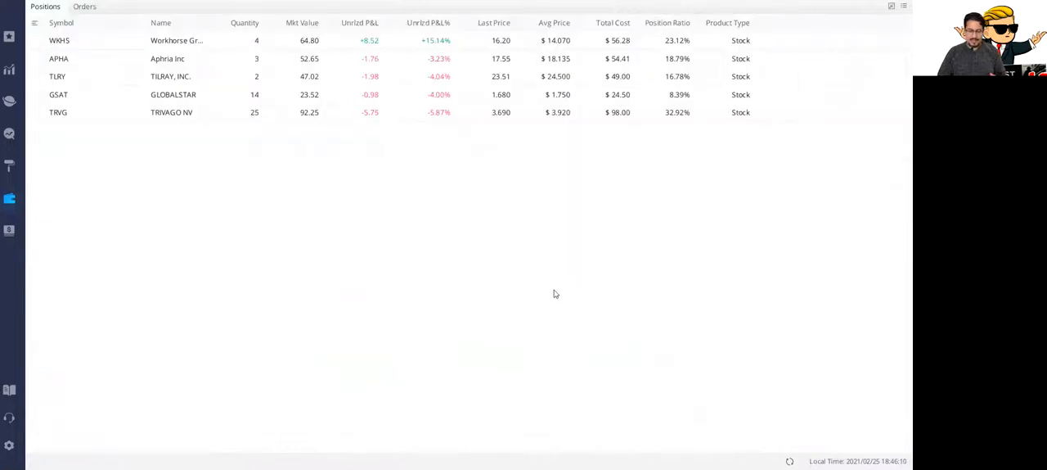
pyautogui.moveTo(239, 327)
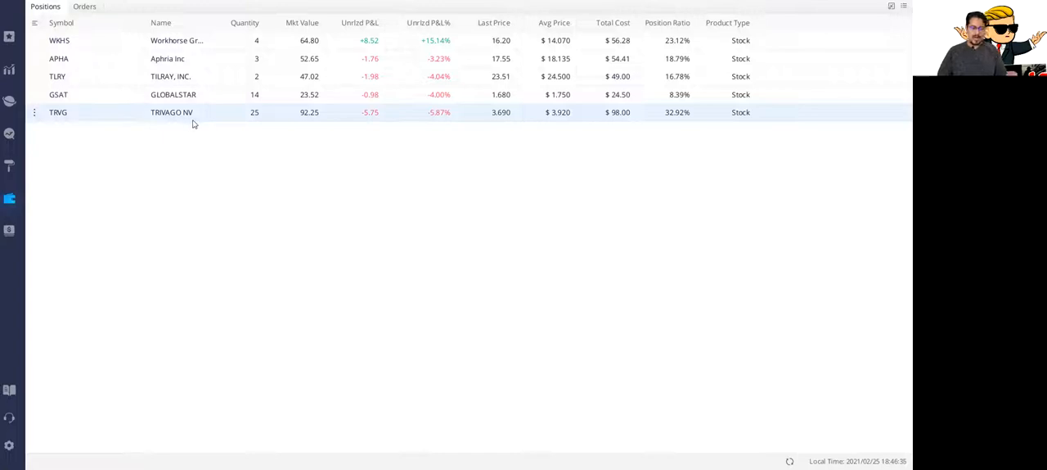
pyautogui.moveTo(296, 41)
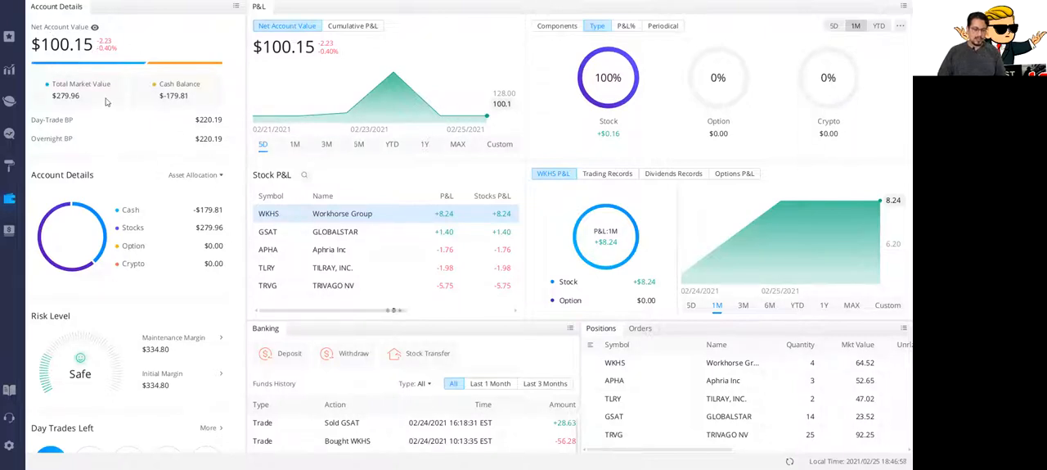
pyautogui.moveTo(129, 123)
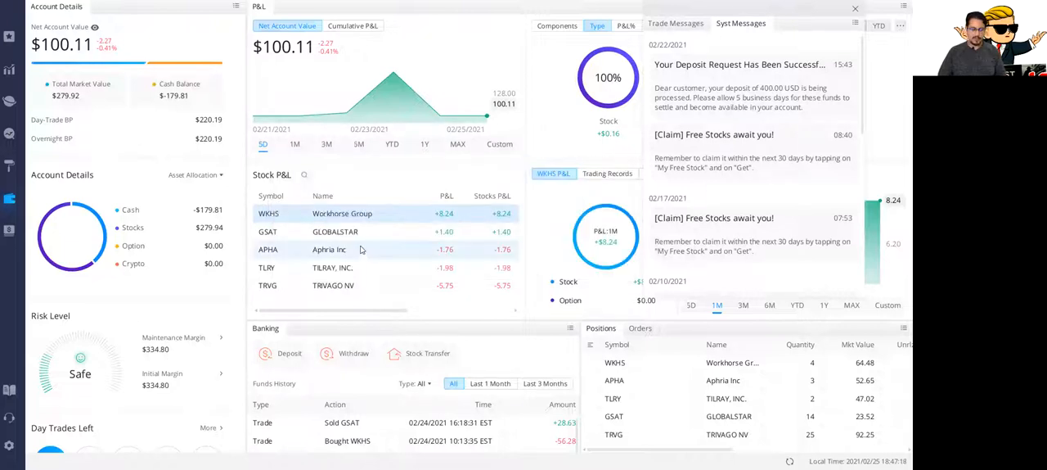
# Show the Banking panel's actions menu on the dashboard
pyautogui.click(570, 328)
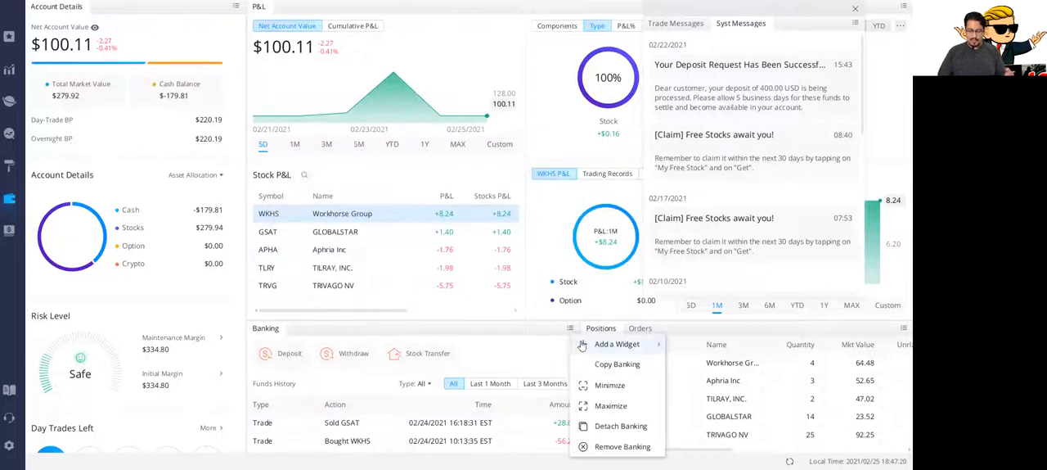
# Maximize the Banking funds history, then close the system messages overlay
pyautogui.click(612, 406)
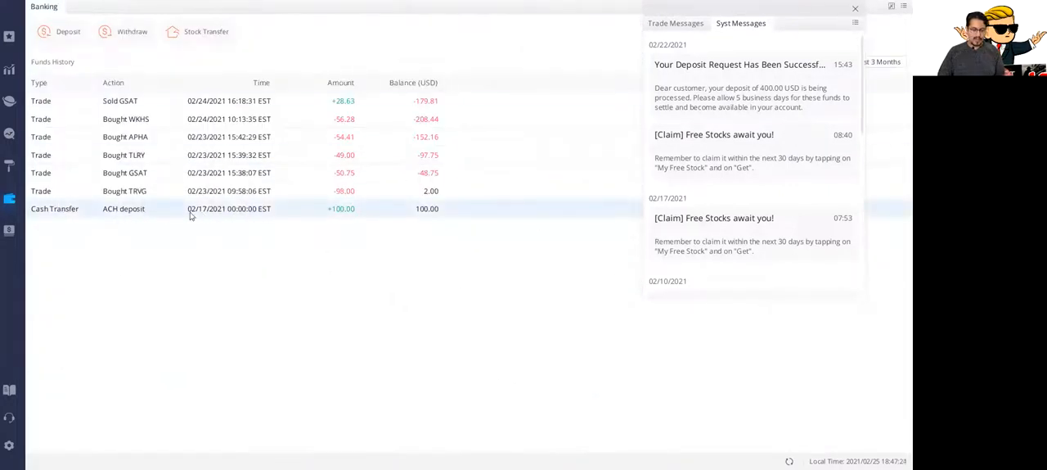
pyautogui.moveTo(347, 214)
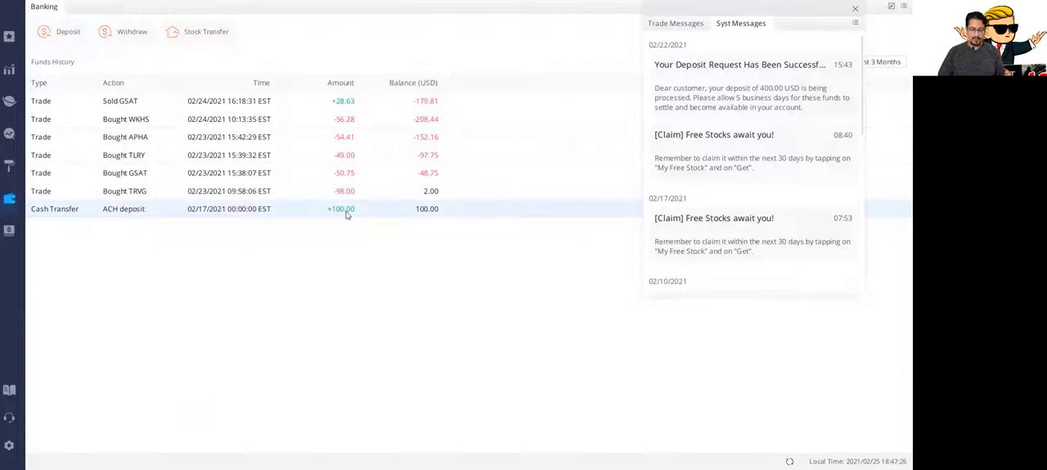
pyautogui.moveTo(160, 206)
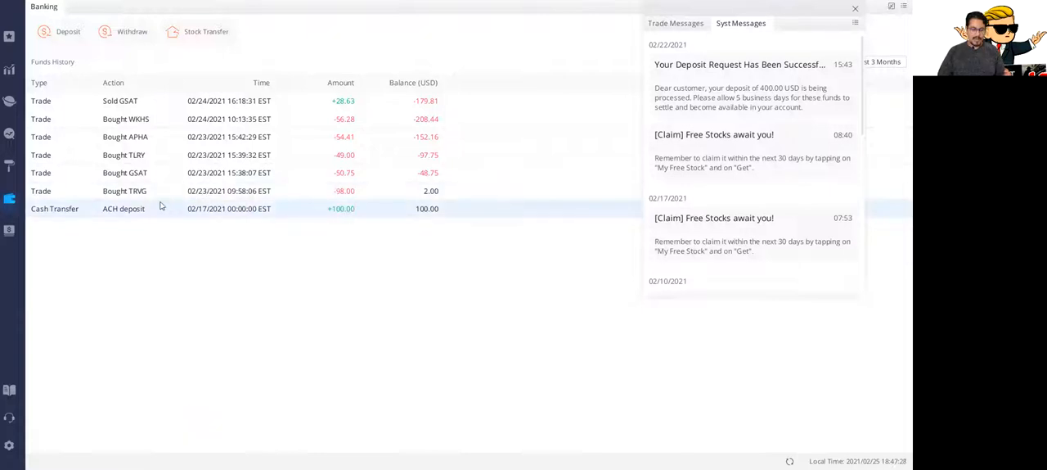
pyautogui.moveTo(151, 138)
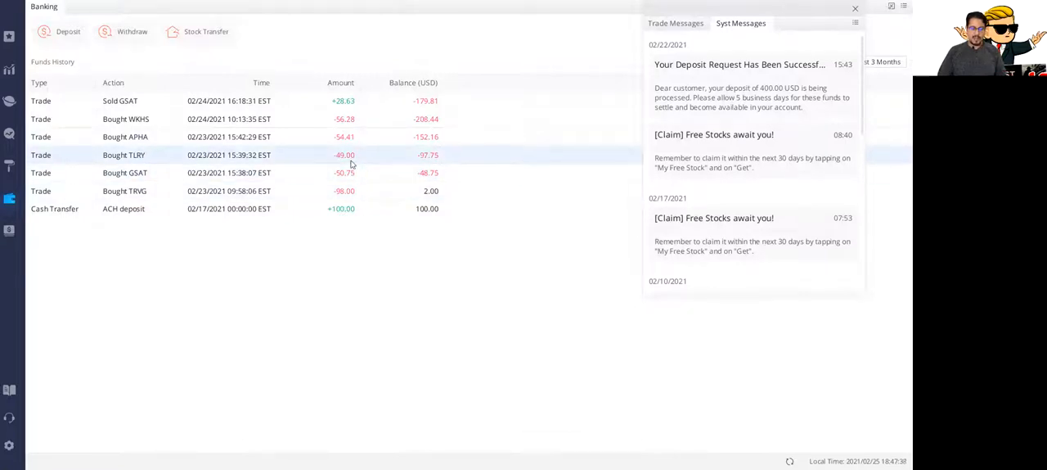
pyautogui.moveTo(384, 154)
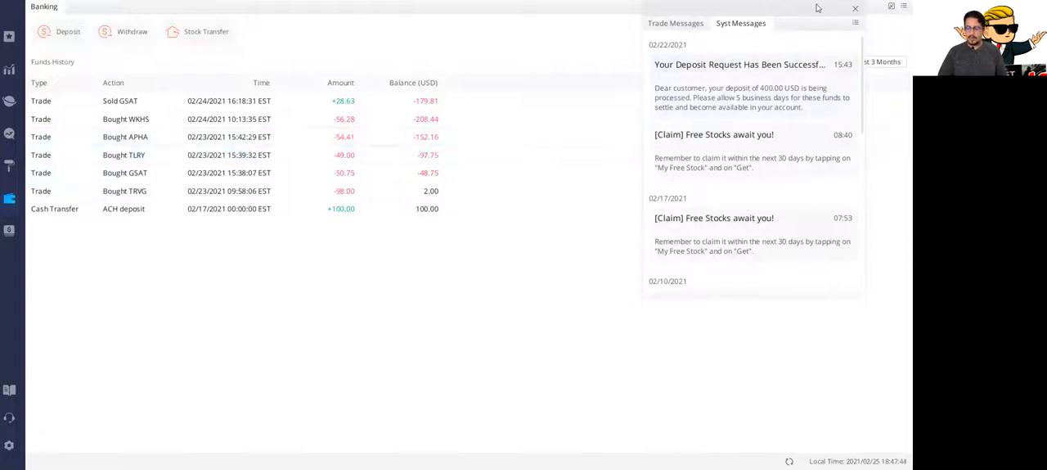
pyautogui.click(856, 9)
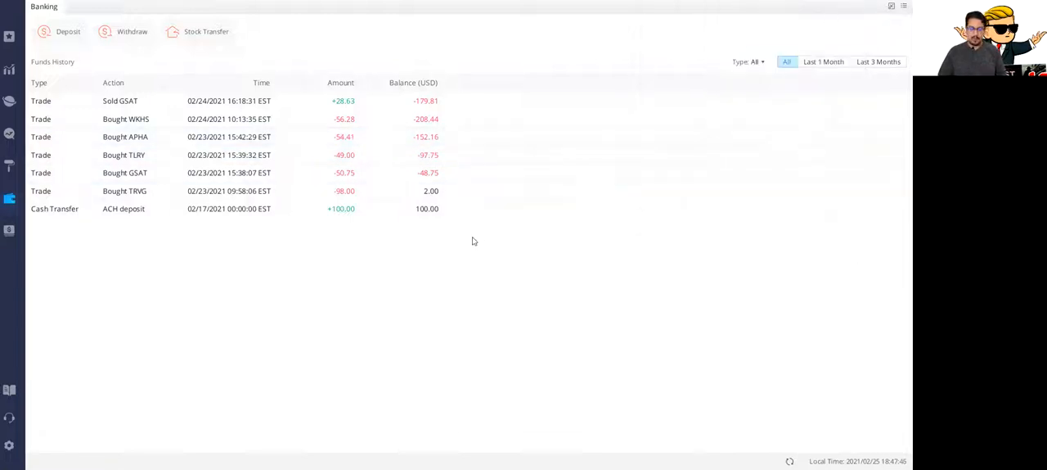
pyautogui.moveTo(645, 305)
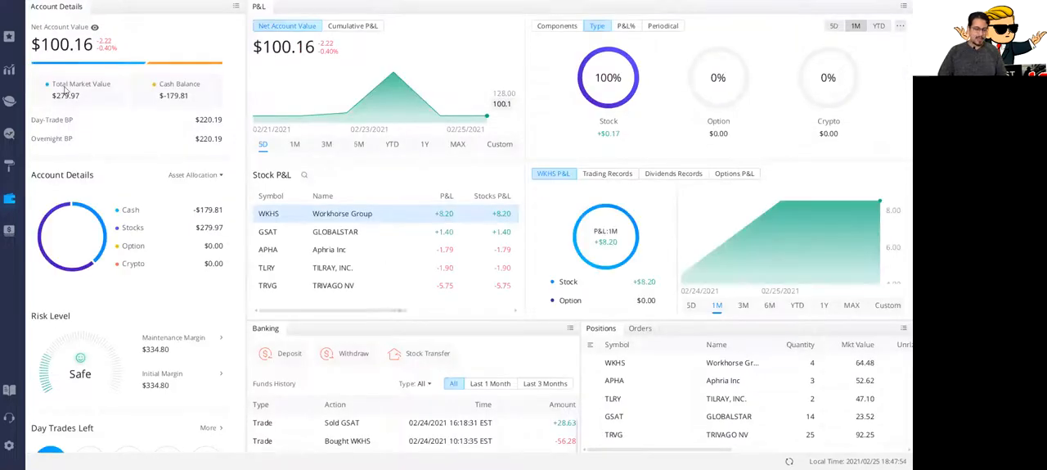
pyautogui.moveTo(148, 111)
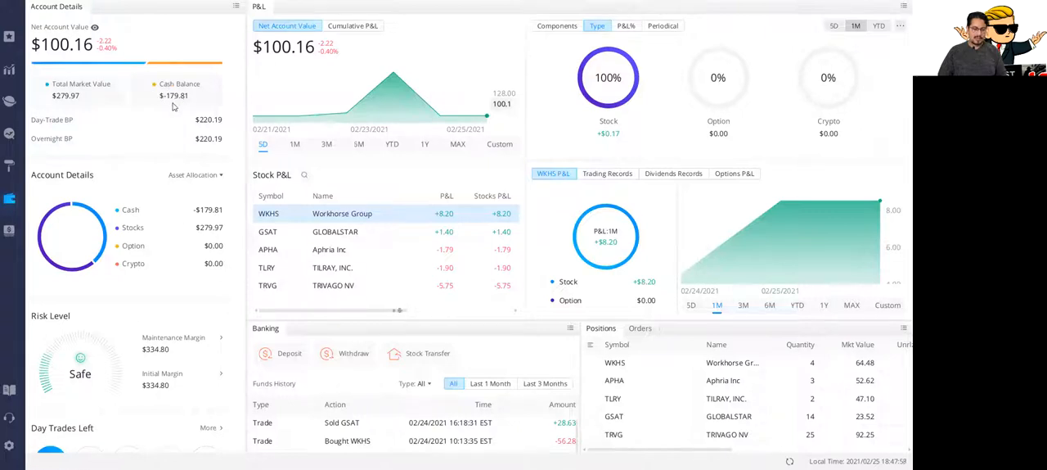
pyautogui.moveTo(210, 136)
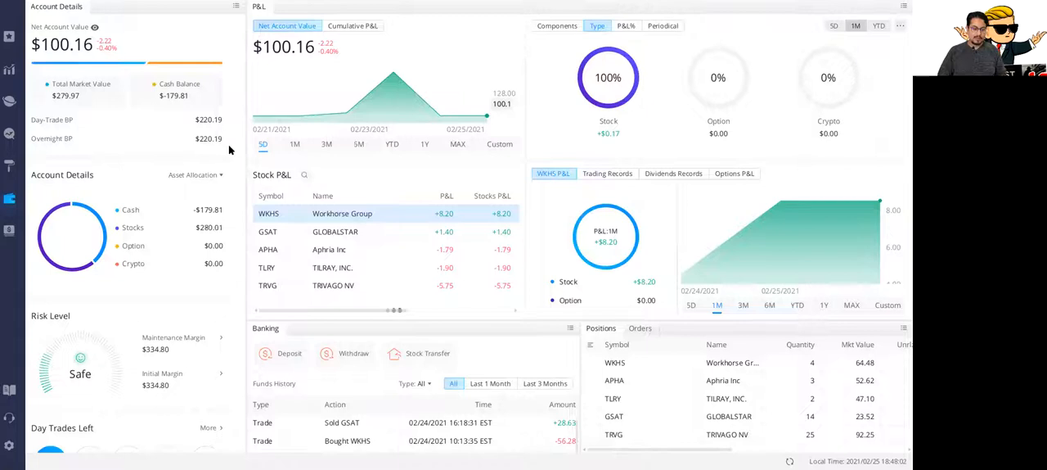
pyautogui.moveTo(205, 136)
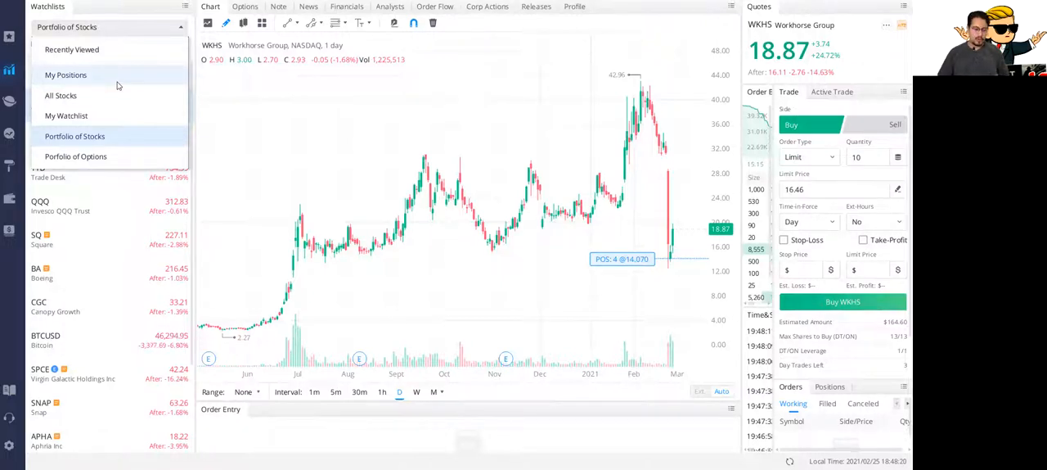
# Switch the watchlist to My Watchlist with GameStop's daily chart loaded
pyautogui.click(66, 115)
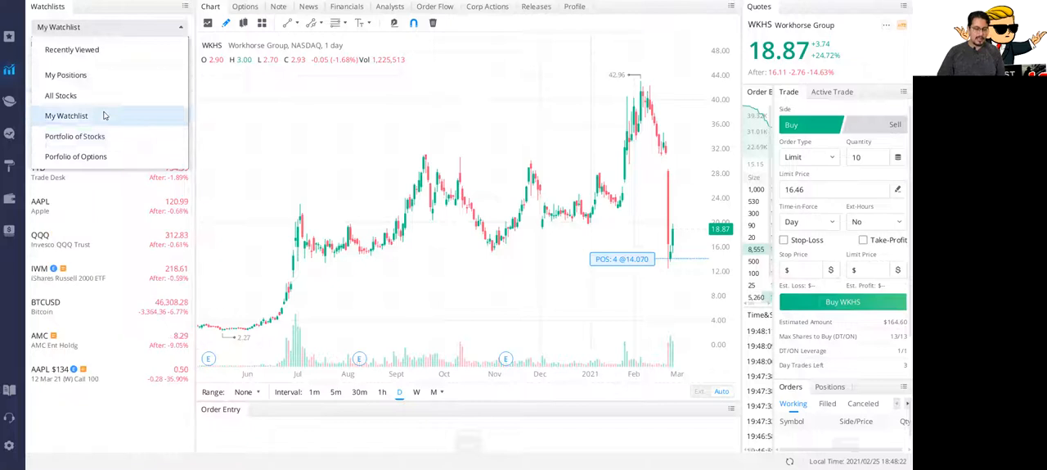
pyautogui.click(65, 105)
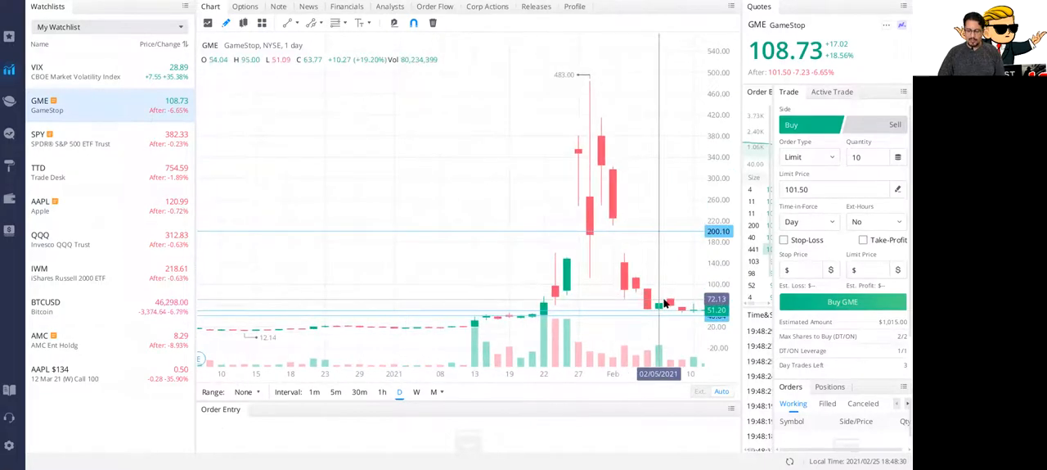
pyautogui.moveTo(687, 309)
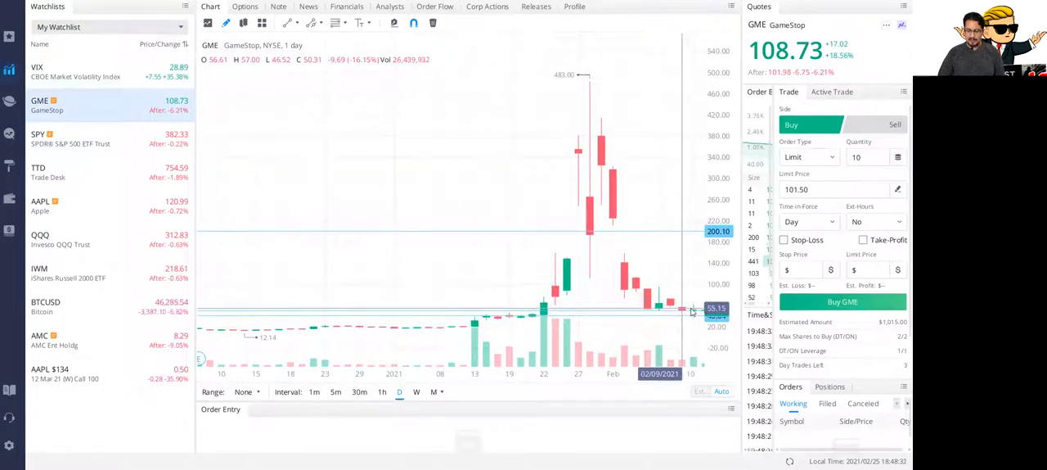
pyautogui.moveTo(370, 282)
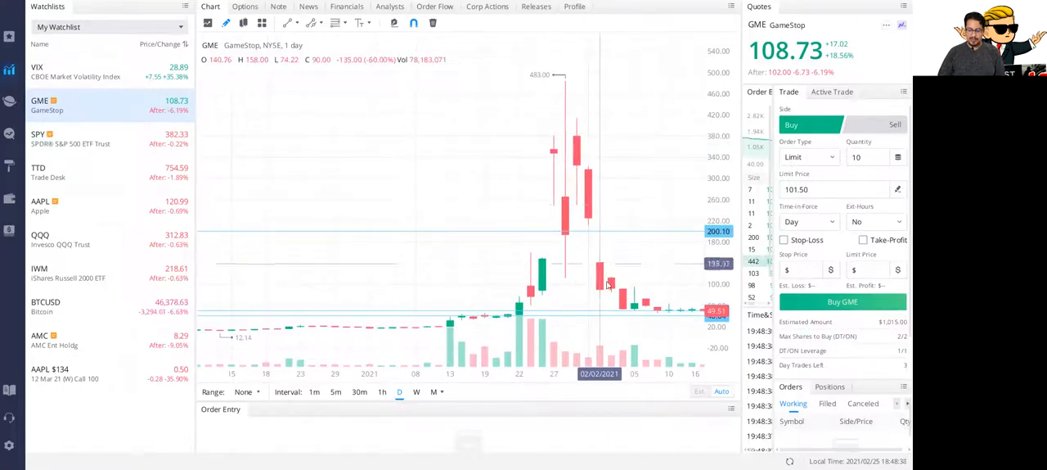
pyautogui.moveTo(609, 293)
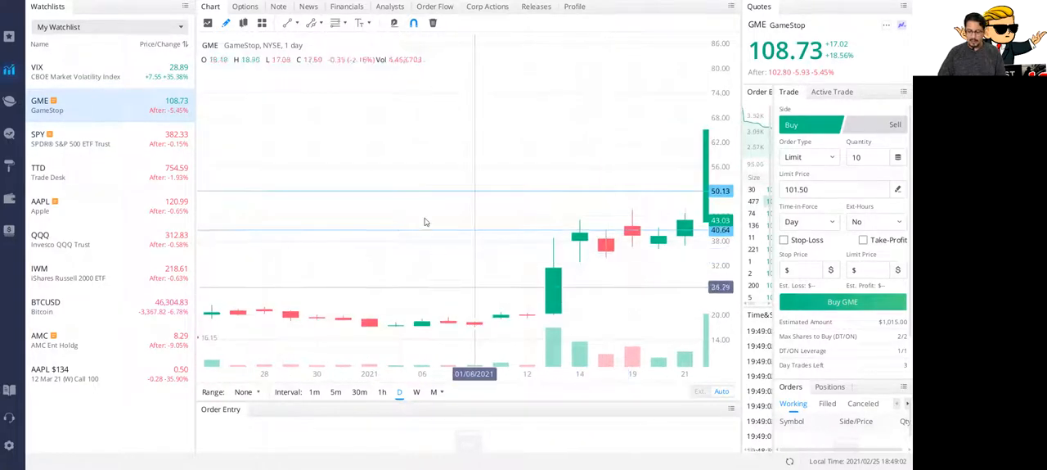
pyautogui.moveTo(596, 239)
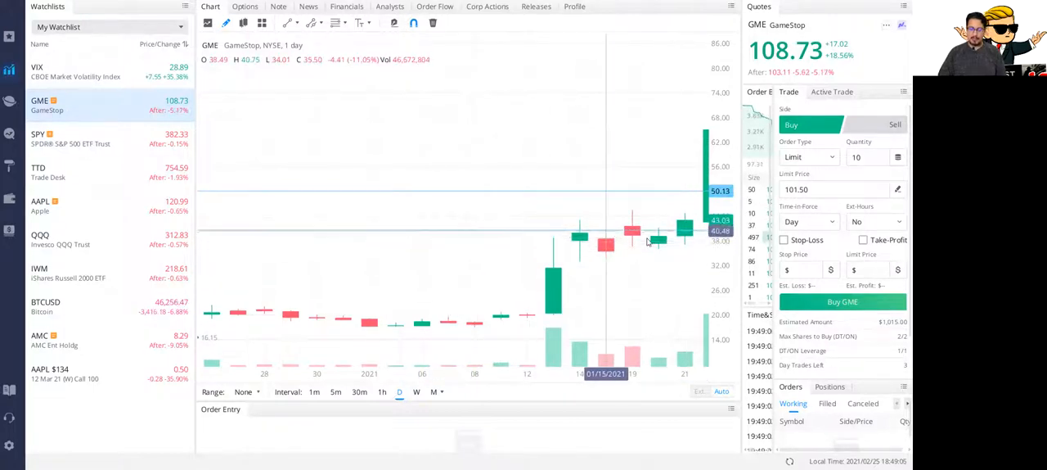
pyautogui.moveTo(685, 254)
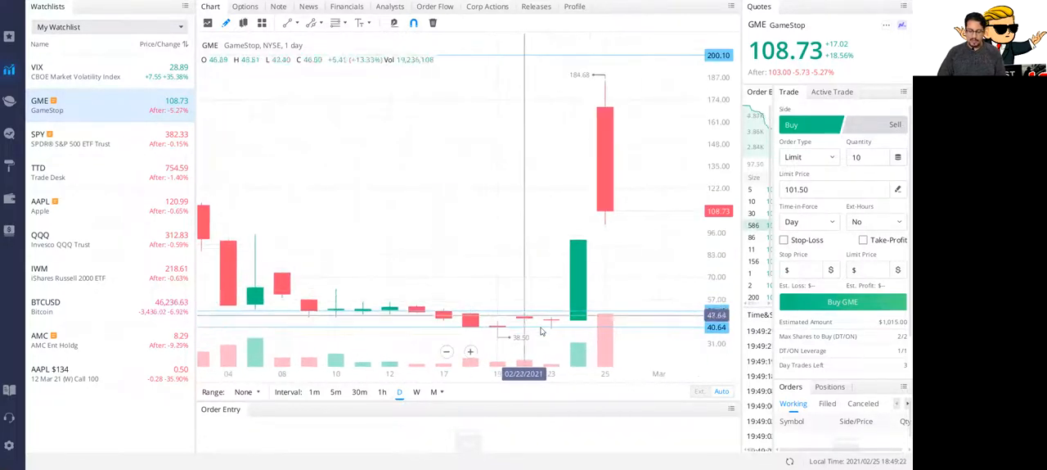
pyautogui.moveTo(578, 291)
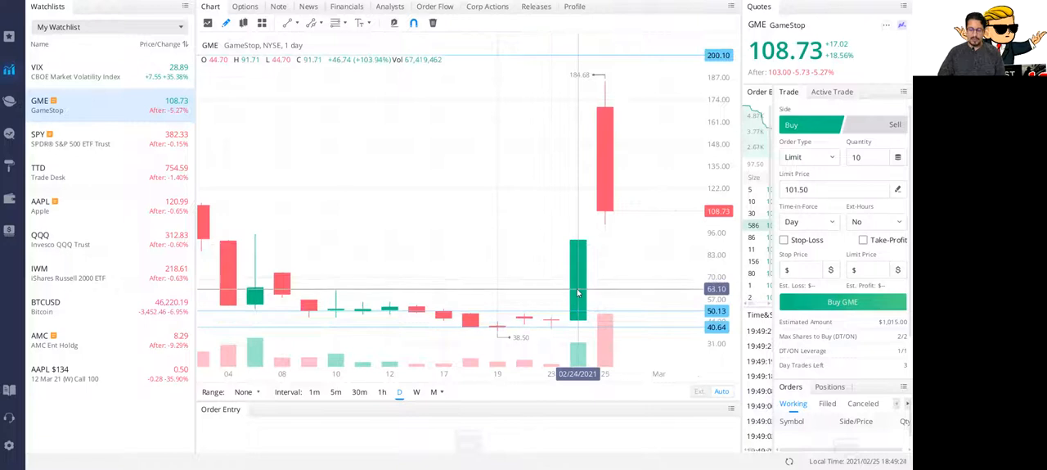
pyautogui.moveTo(380, 203)
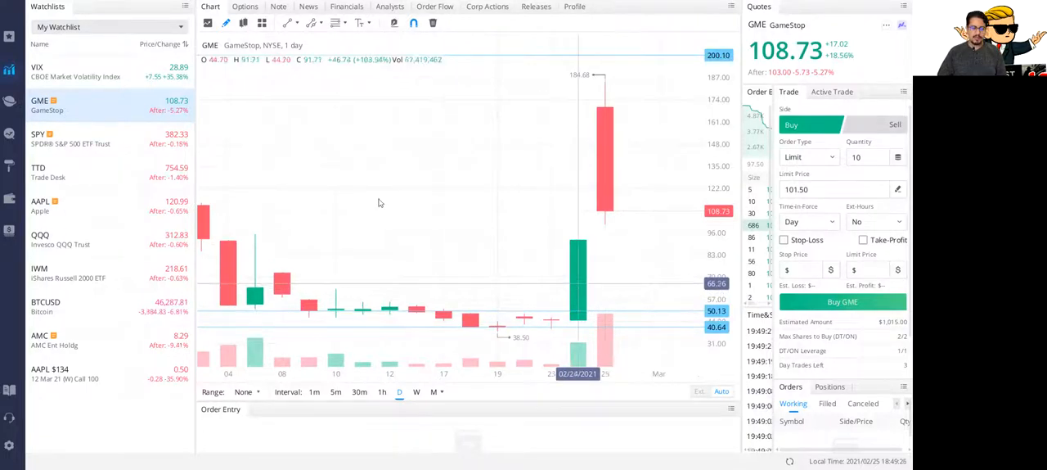
# Flip through GME's News, Chart and Note views, ending on the news headlines
pyautogui.click(307, 7)
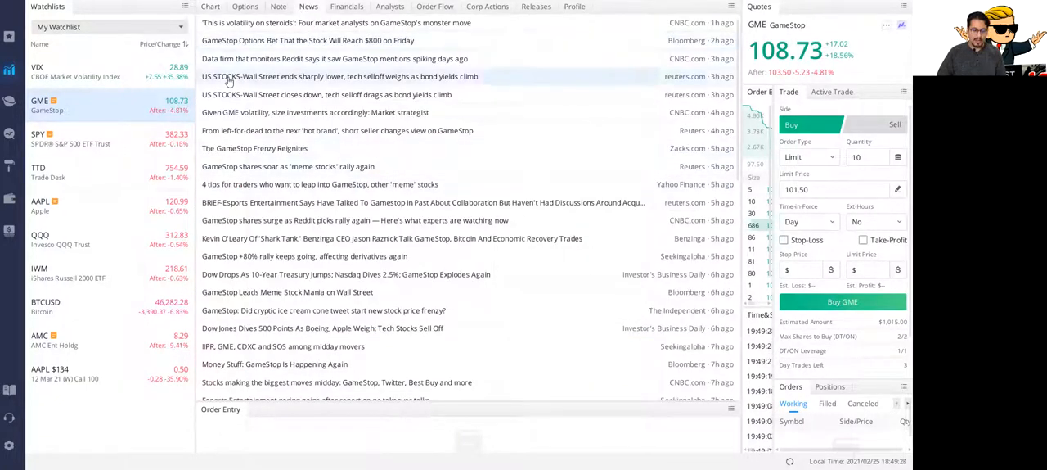
pyautogui.click(209, 7)
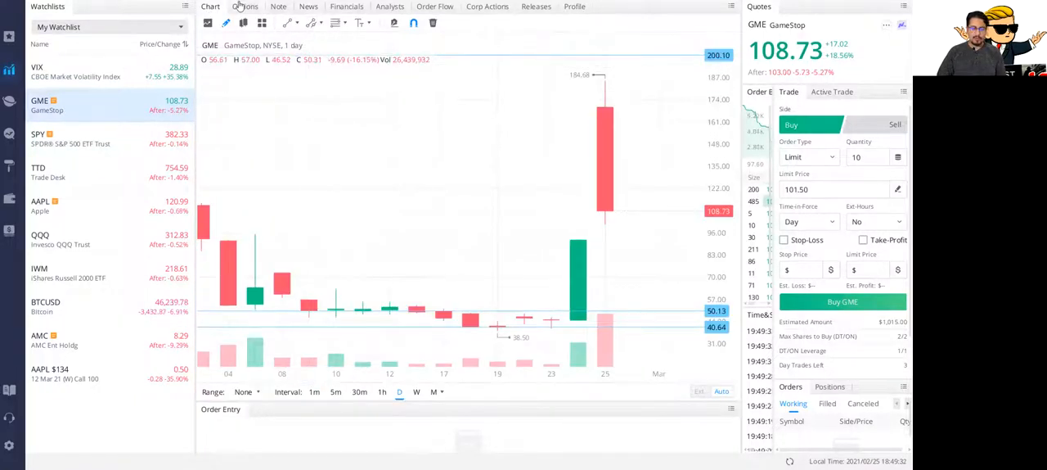
pyautogui.click(278, 7)
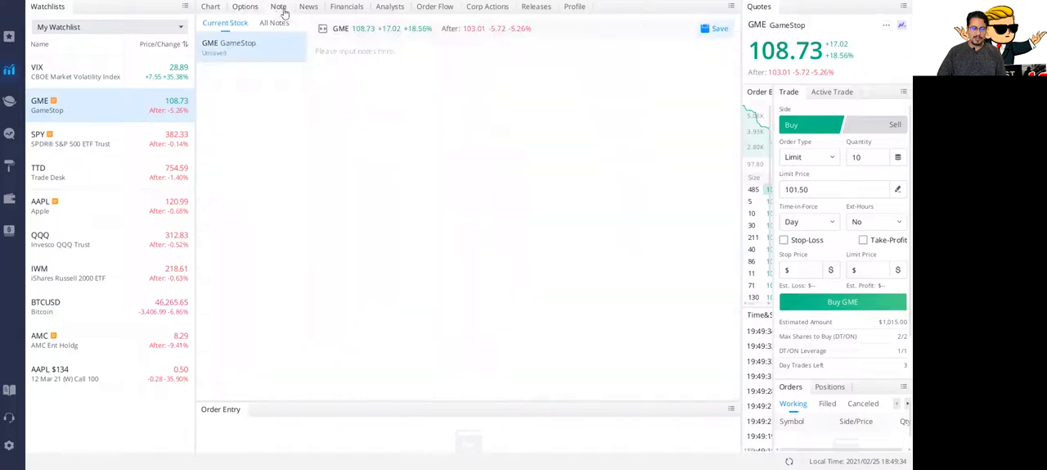
pyautogui.click(308, 7)
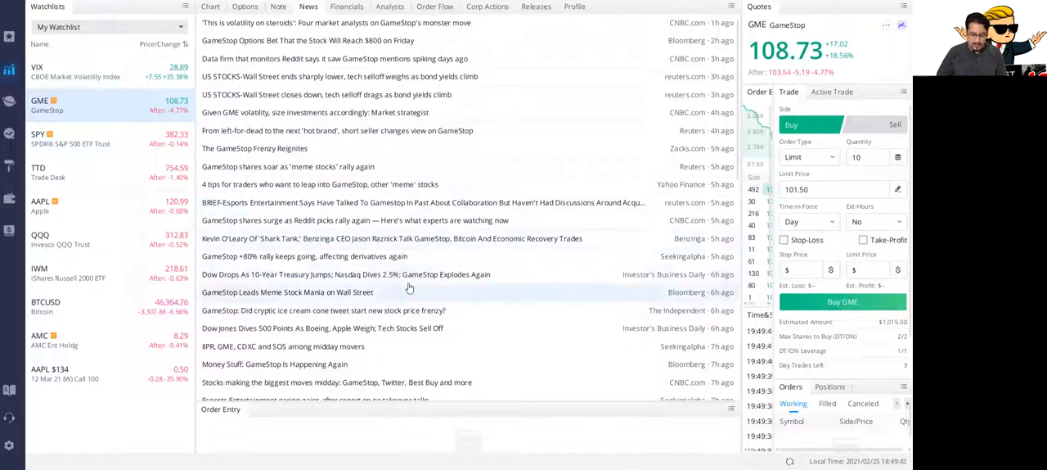
# Scroll down through GameStop's news headlines to stories from ten days ago
pyautogui.scroll(-3)
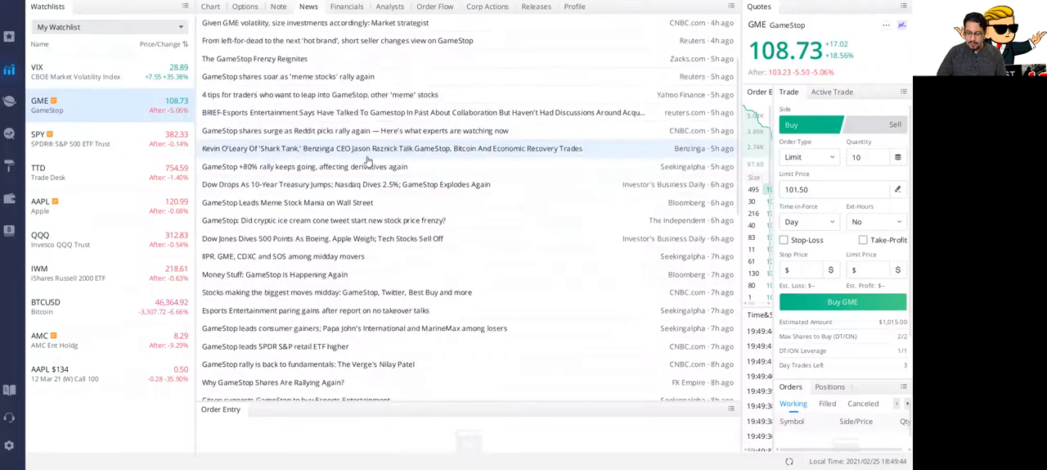
pyautogui.scroll(-3)
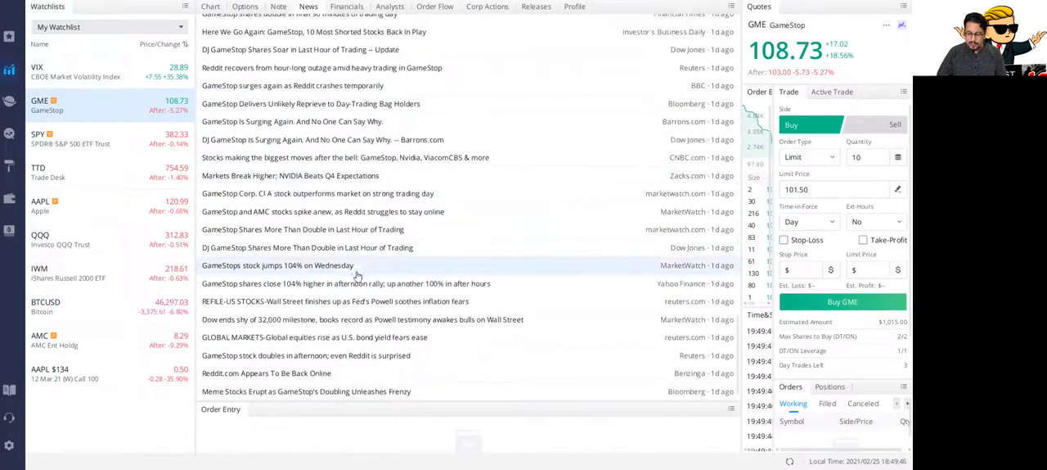
pyautogui.scroll(3)
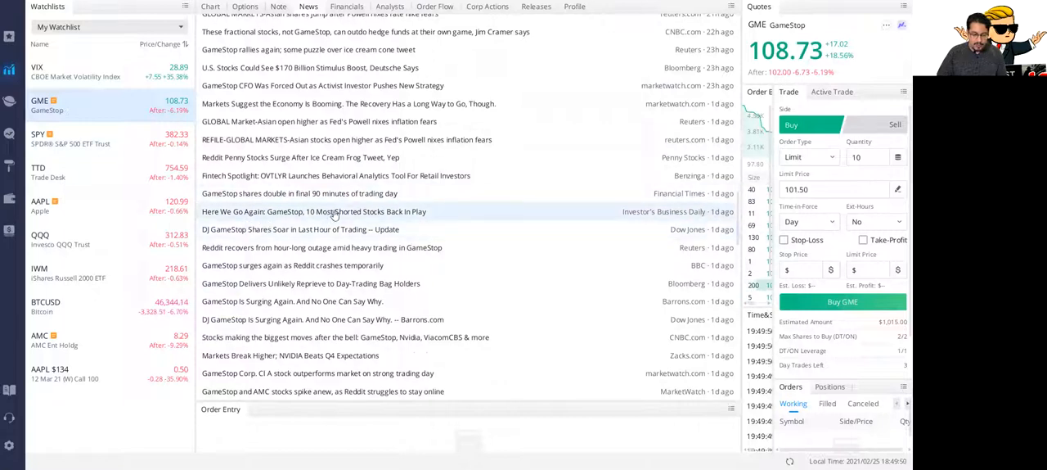
pyautogui.moveTo(321, 229)
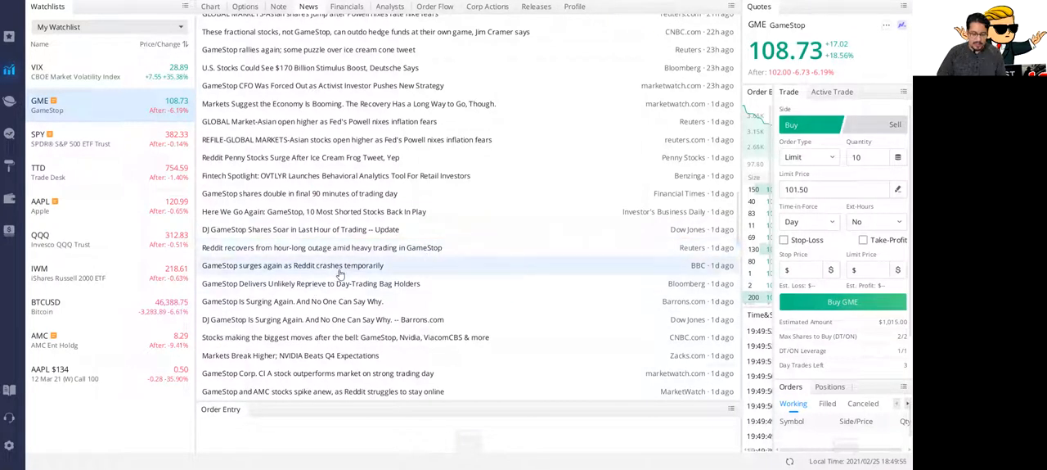
pyautogui.scroll(-3)
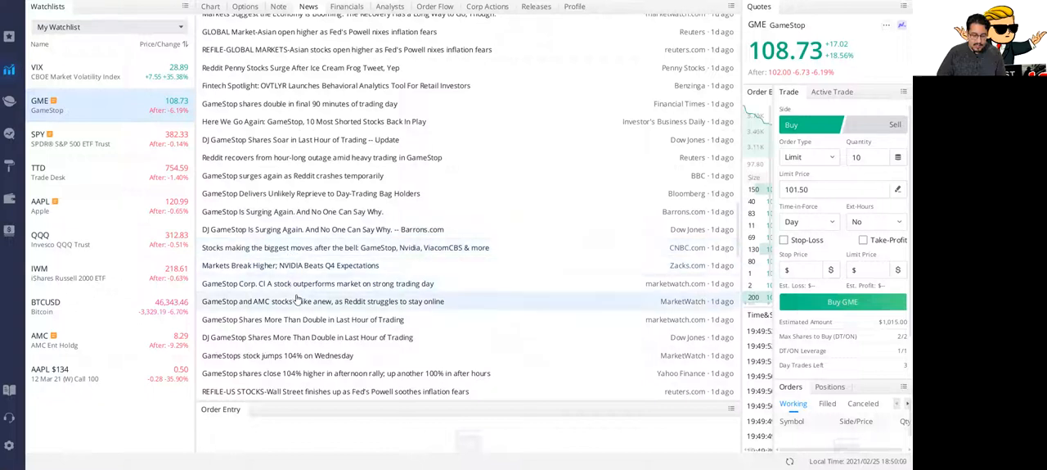
pyautogui.scroll(-3)
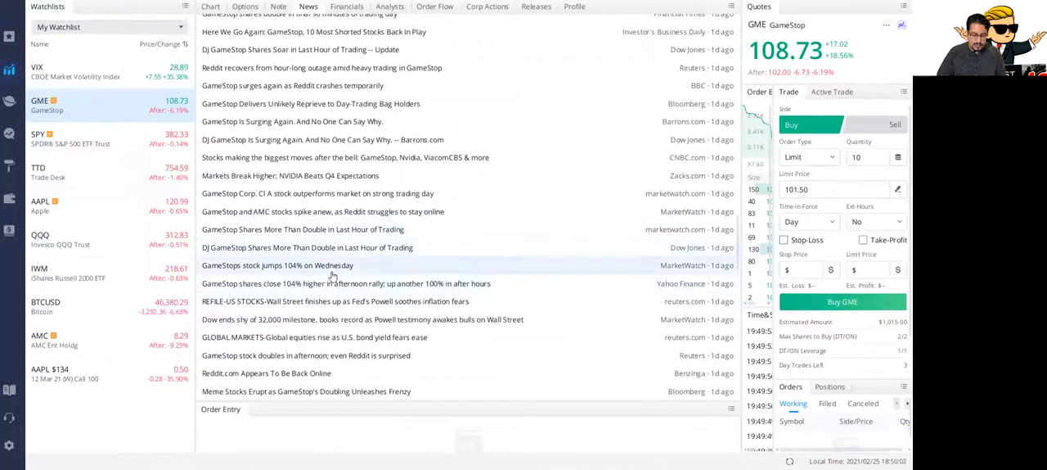
pyautogui.scroll(-3)
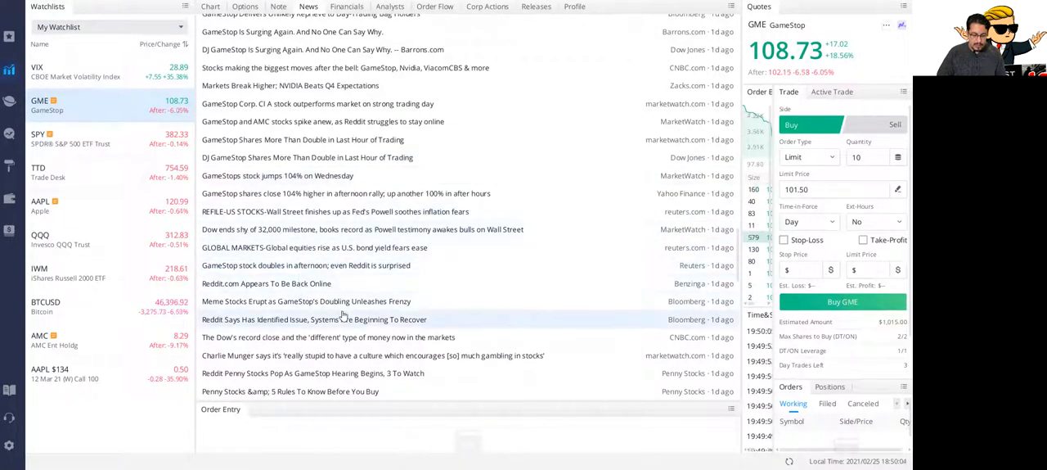
pyautogui.scroll(-3)
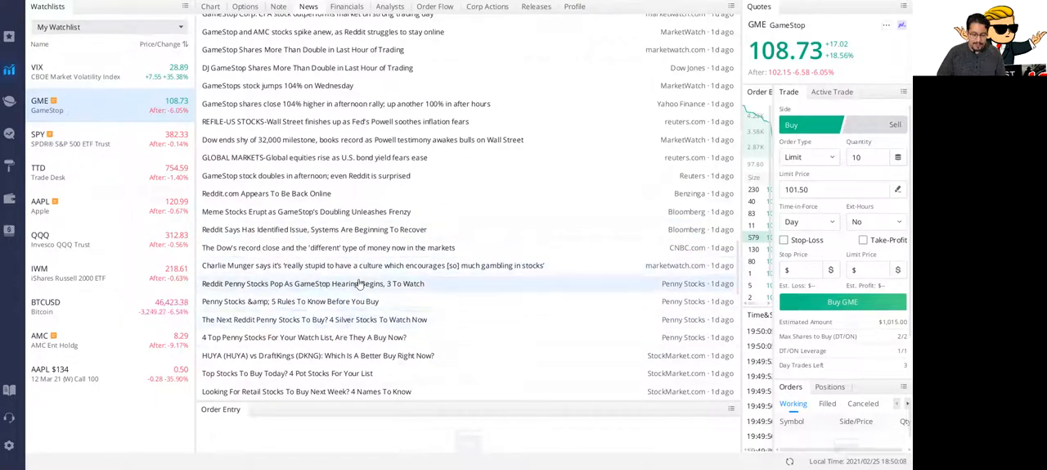
pyautogui.scroll(-3)
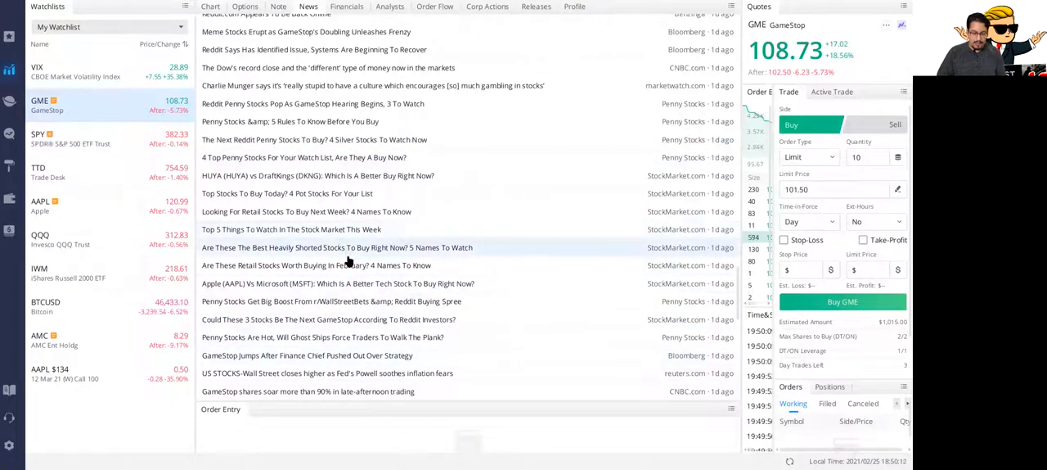
pyautogui.scroll(-3)
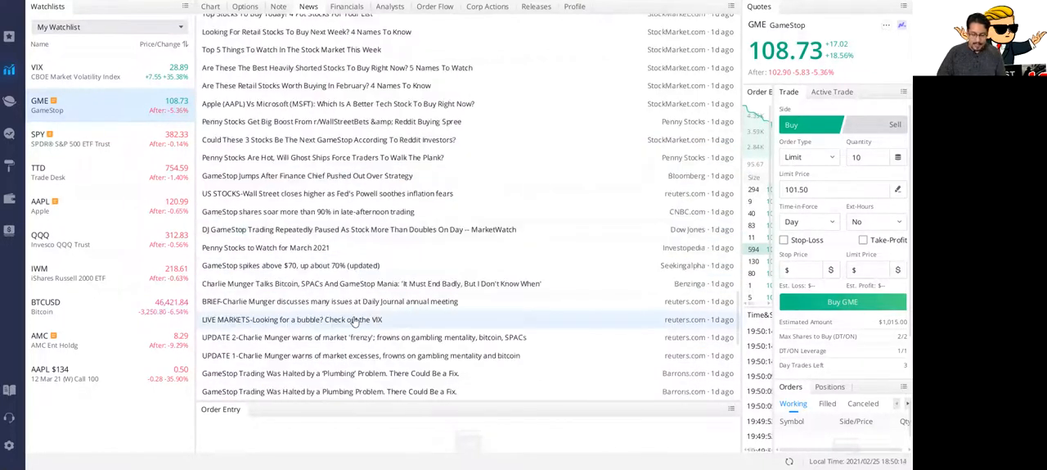
pyautogui.scroll(-3)
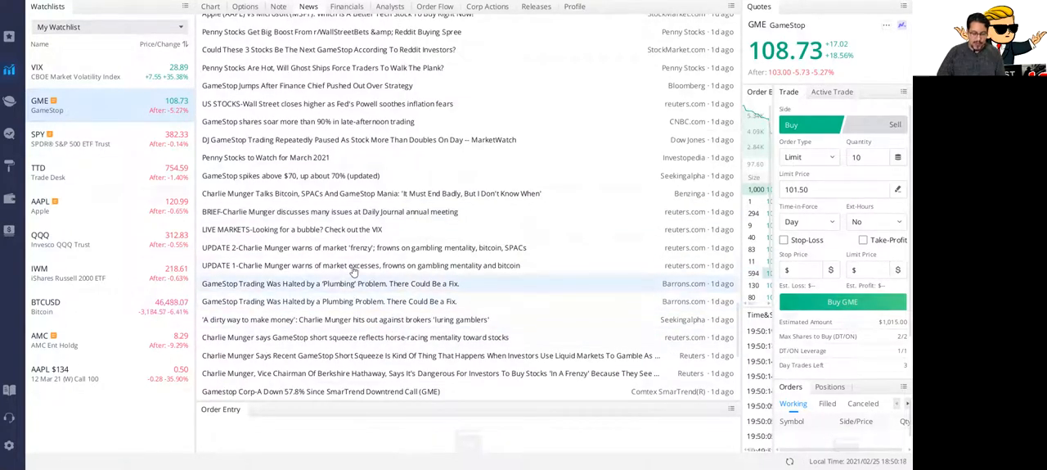
pyautogui.scroll(-3)
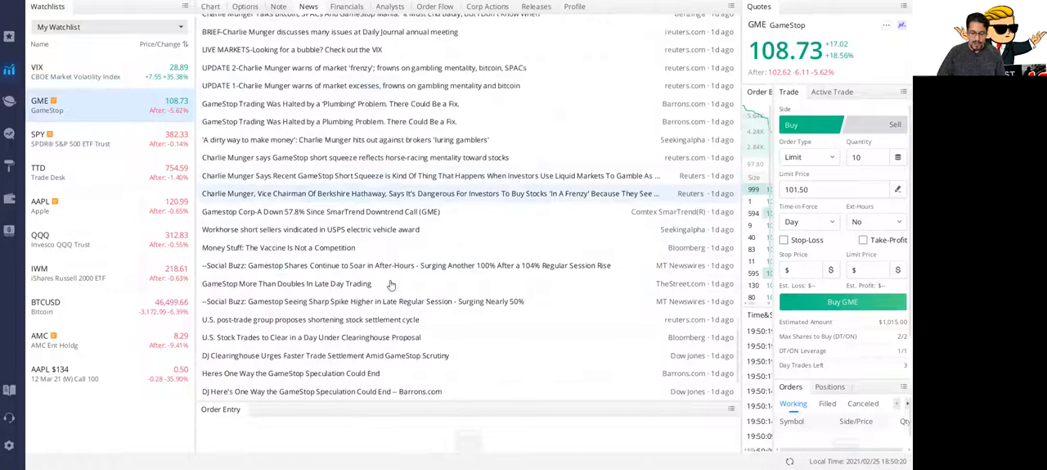
pyautogui.scroll(-3)
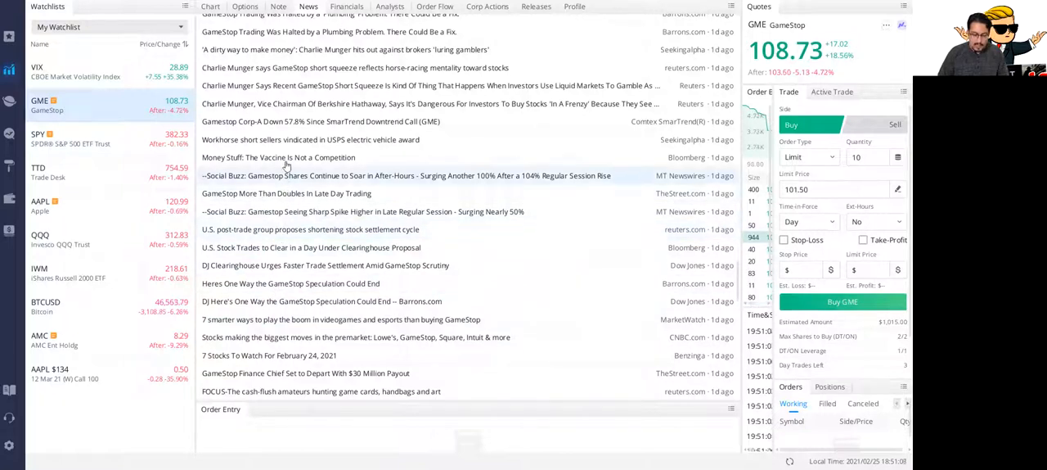
pyautogui.scroll(3)
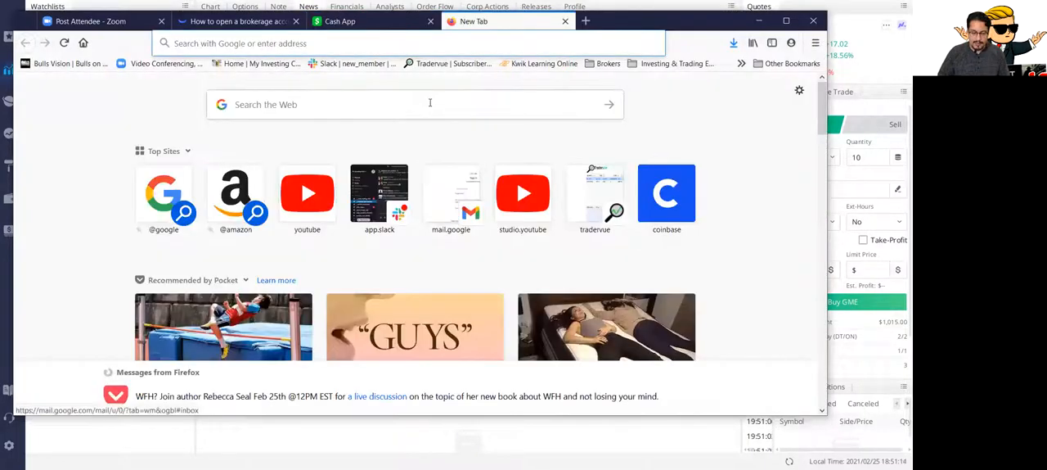
# Search Google for 'T plus 1' and scroll through the results
pyautogui.write('T plus 1')
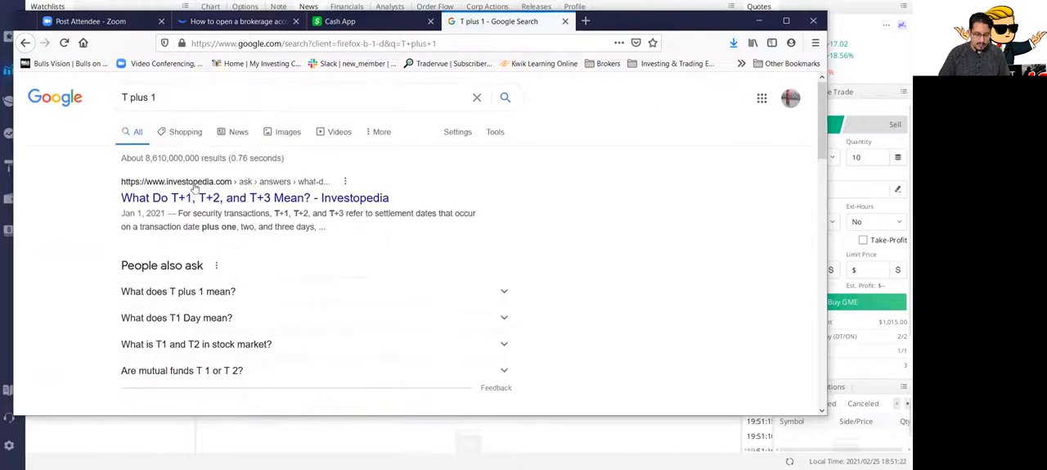
pyautogui.scroll(-3)
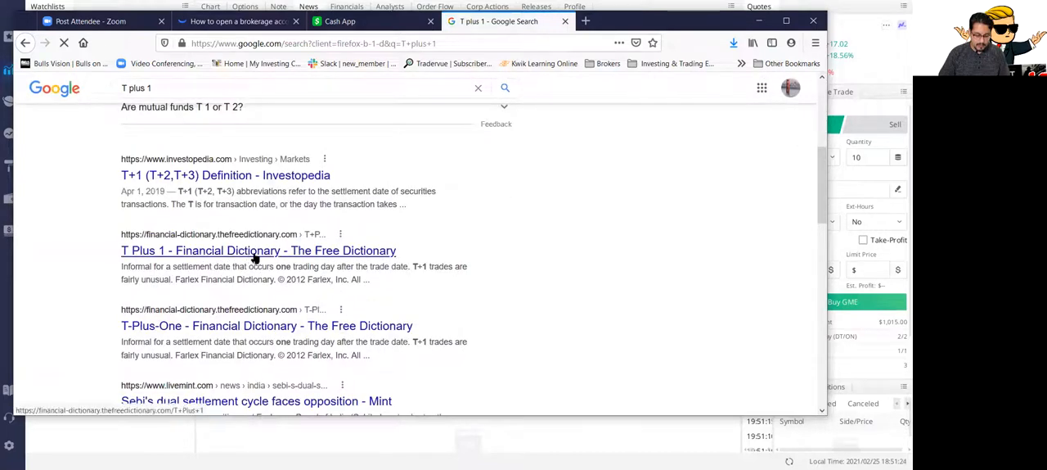
pyautogui.scroll(-3)
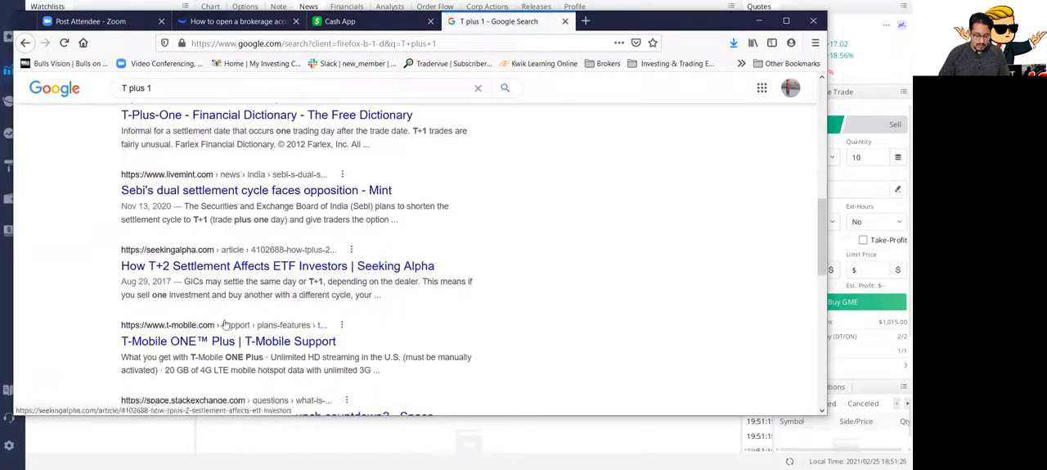
pyautogui.scroll(-3)
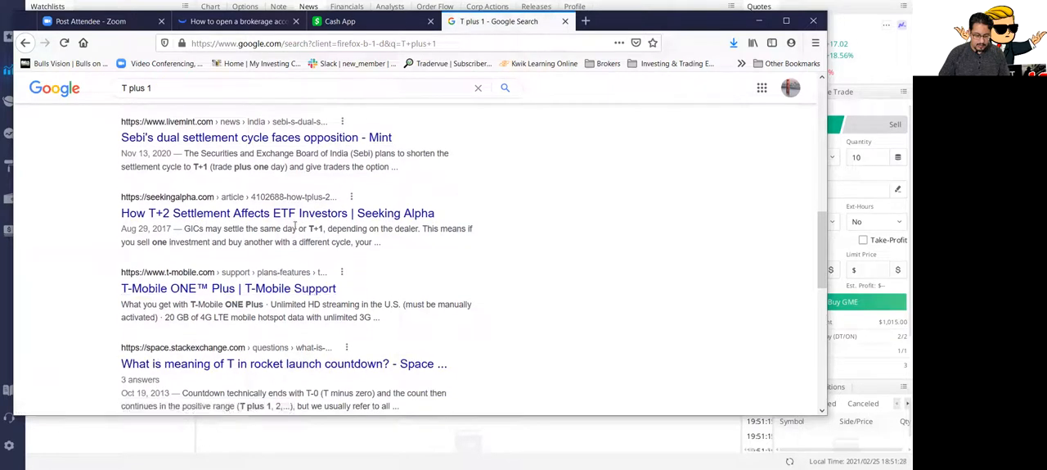
pyautogui.scroll(-3)
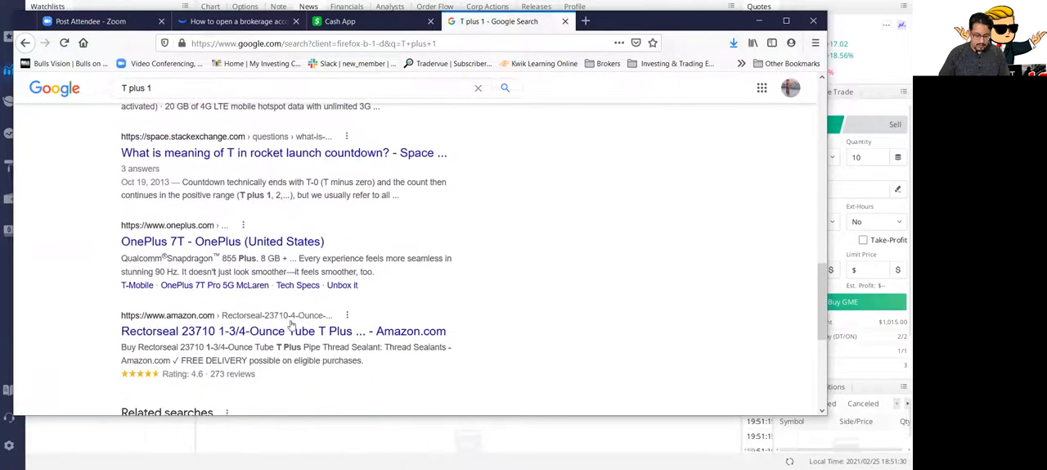
# Refine the query to 'T plus 1 proposal' and run the search
pyautogui.click(246, 89)
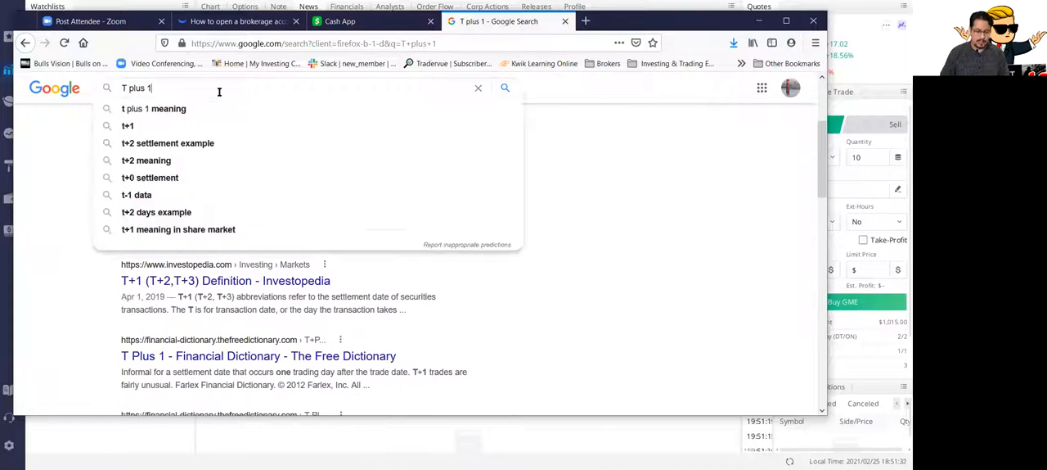
pyautogui.write('prop')
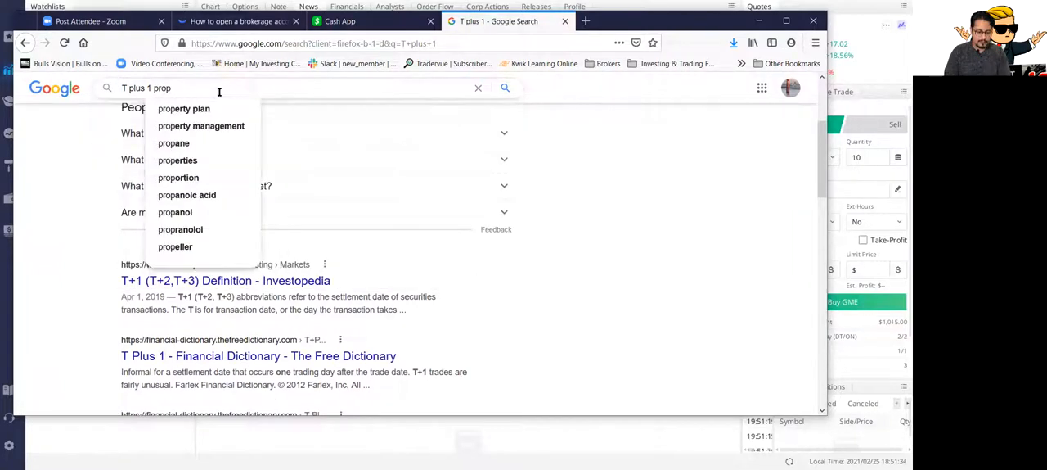
pyautogui.write('osal')
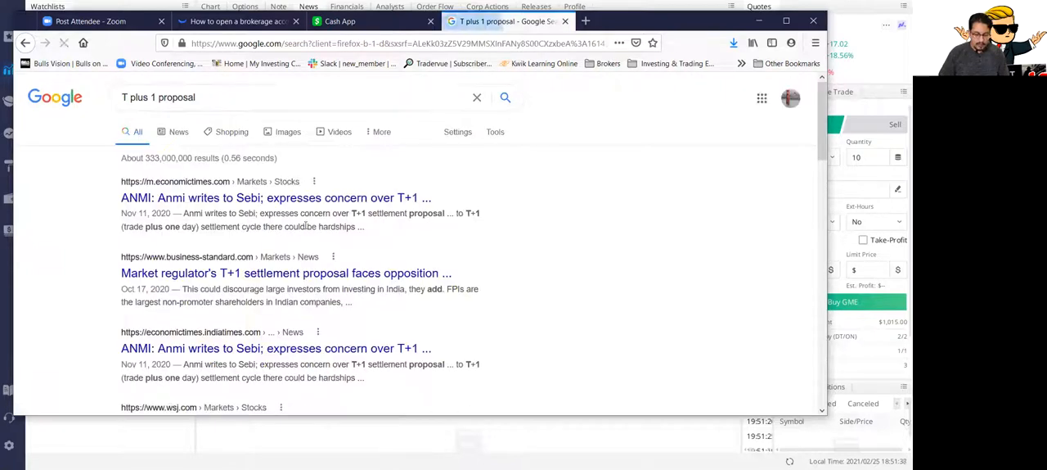
# Scroll the 'T plus 1 proposal' results down to the related searches section
pyautogui.scroll(-3)
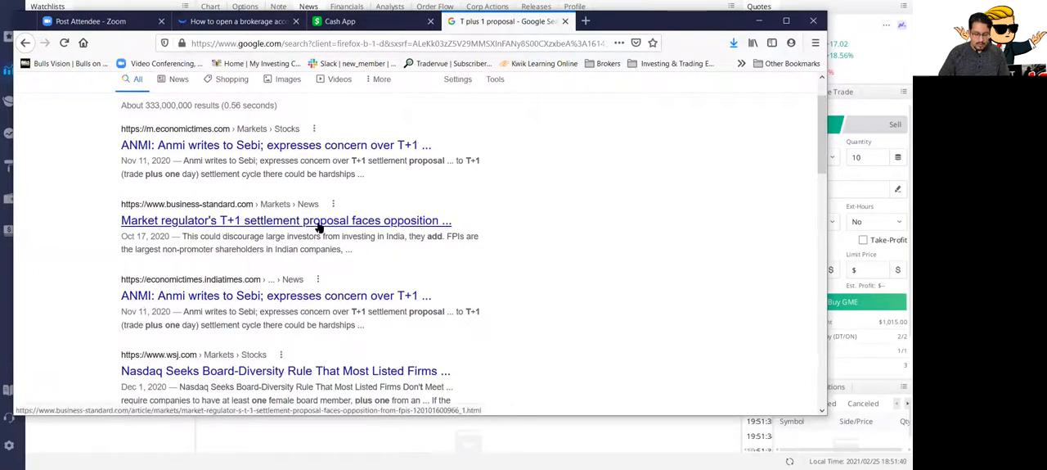
pyautogui.scroll(-3)
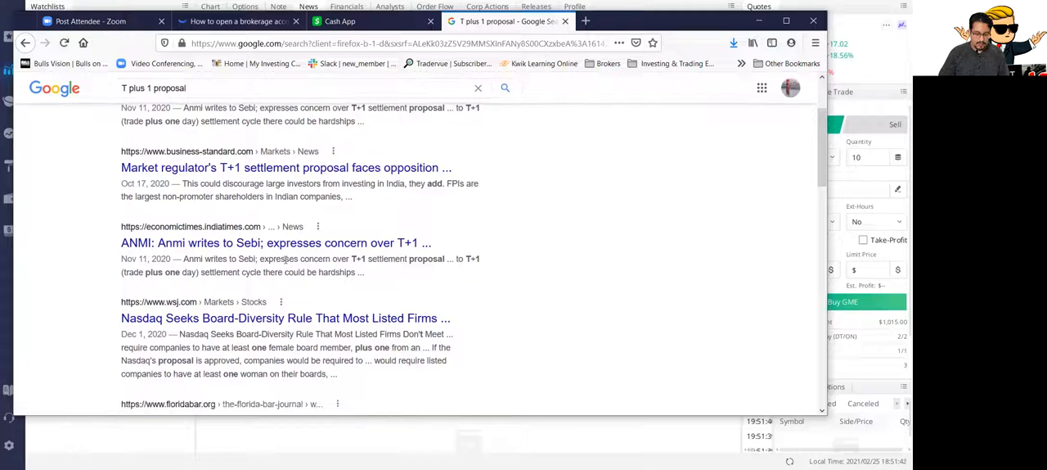
pyautogui.scroll(-3)
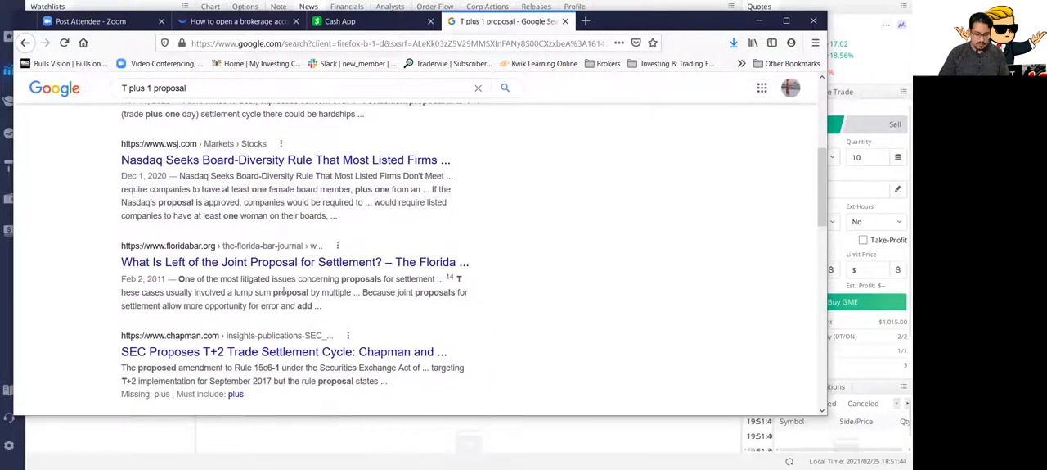
pyautogui.scroll(-3)
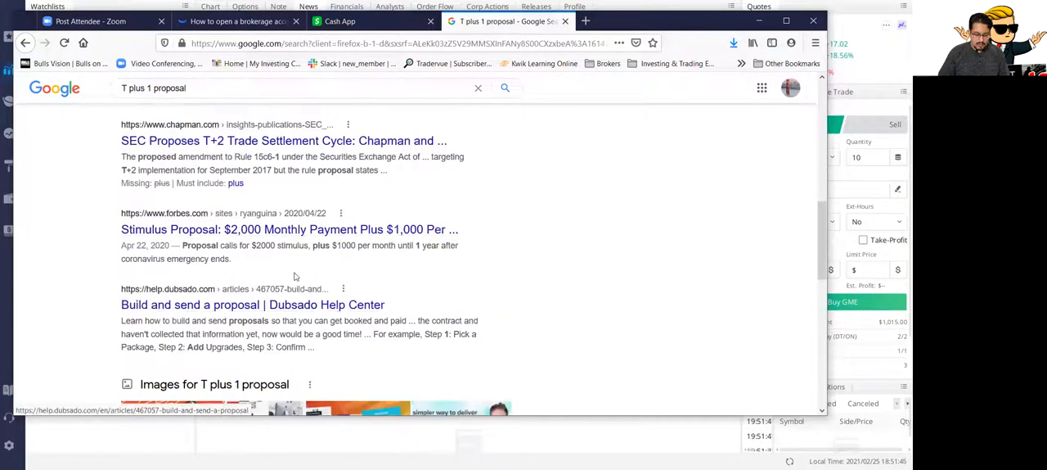
pyautogui.scroll(-3)
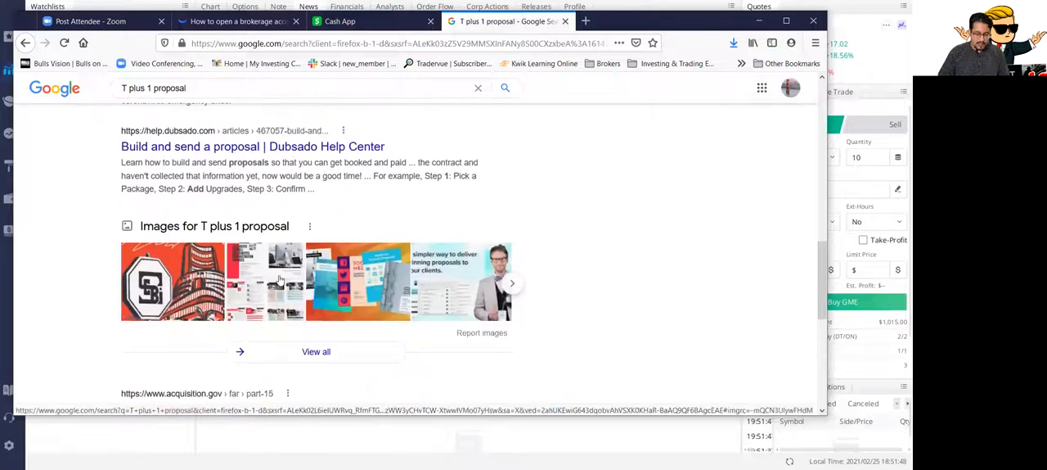
pyautogui.scroll(-3)
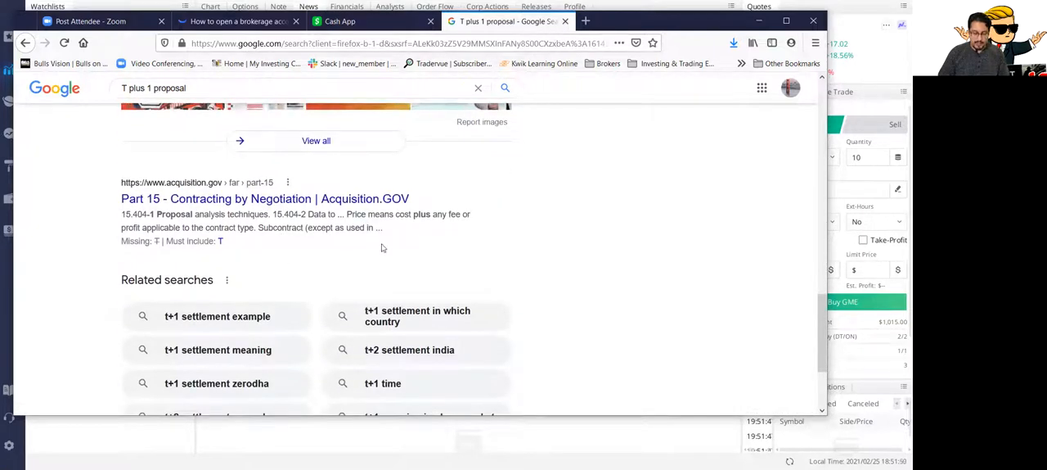
pyautogui.scroll(-3)
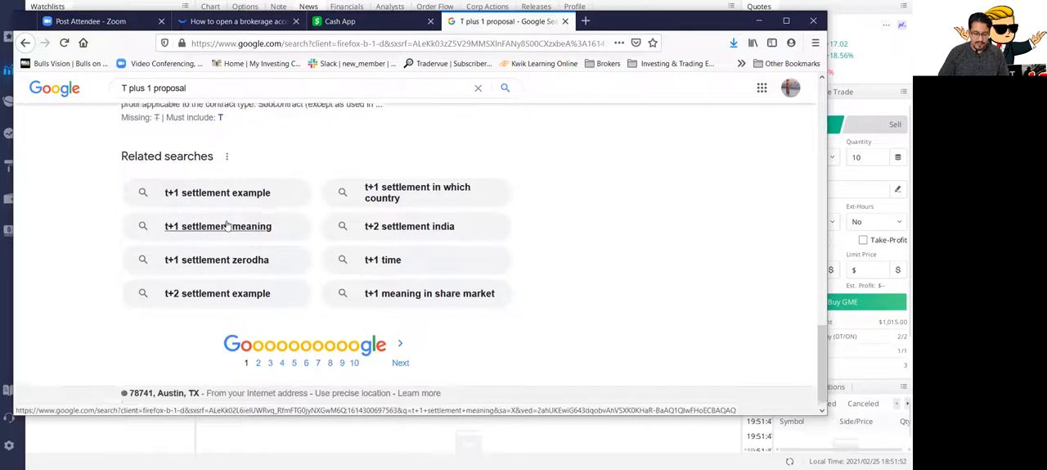
pyautogui.scroll(3)
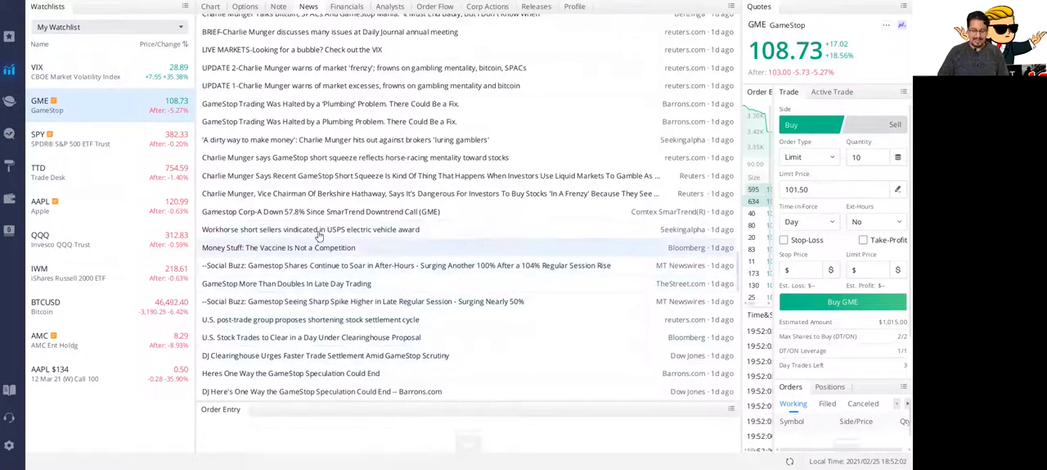
# Scroll back up the GME headlines and open Yahoo's 'GameStop shares close 104% higher' story
pyautogui.scroll(3)
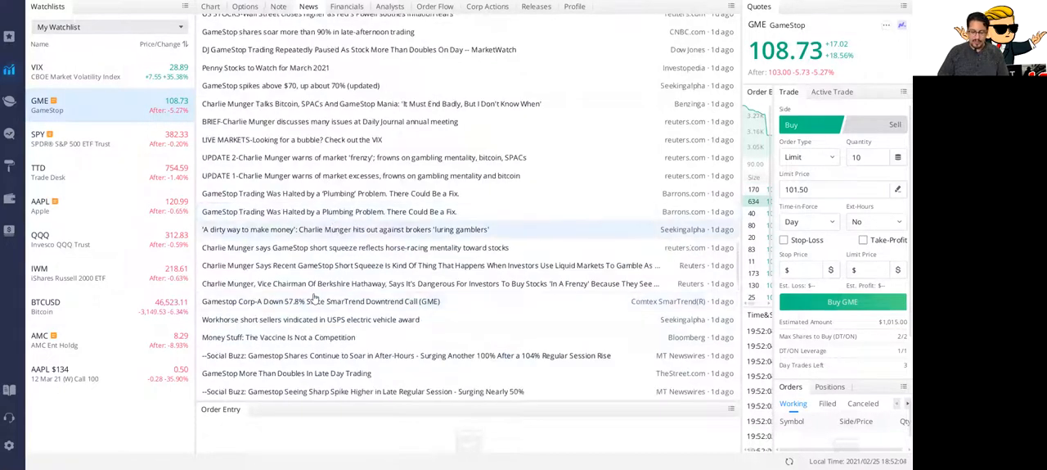
pyautogui.scroll(3)
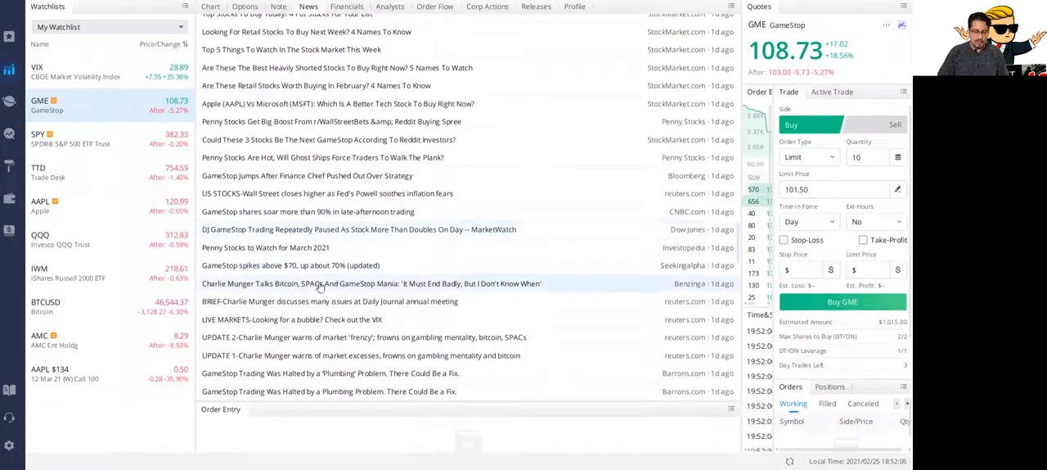
pyautogui.scroll(3)
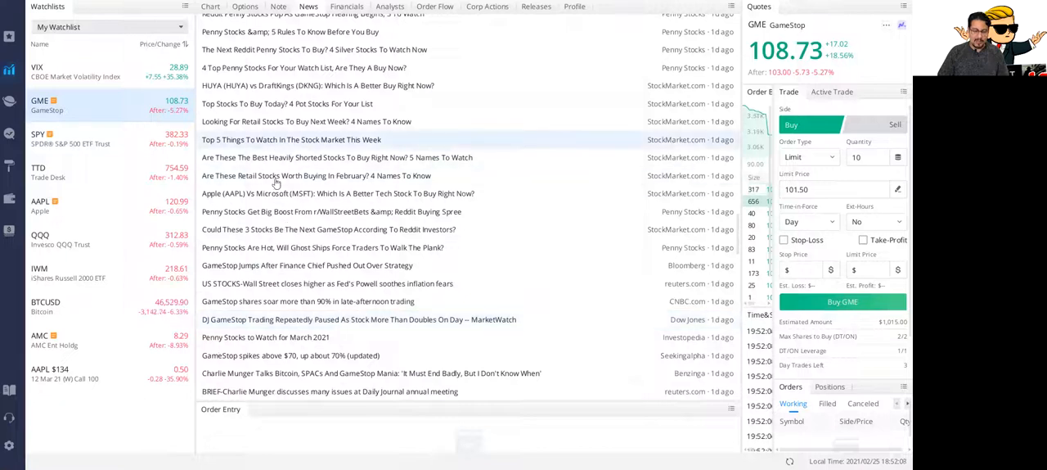
pyautogui.scroll(3)
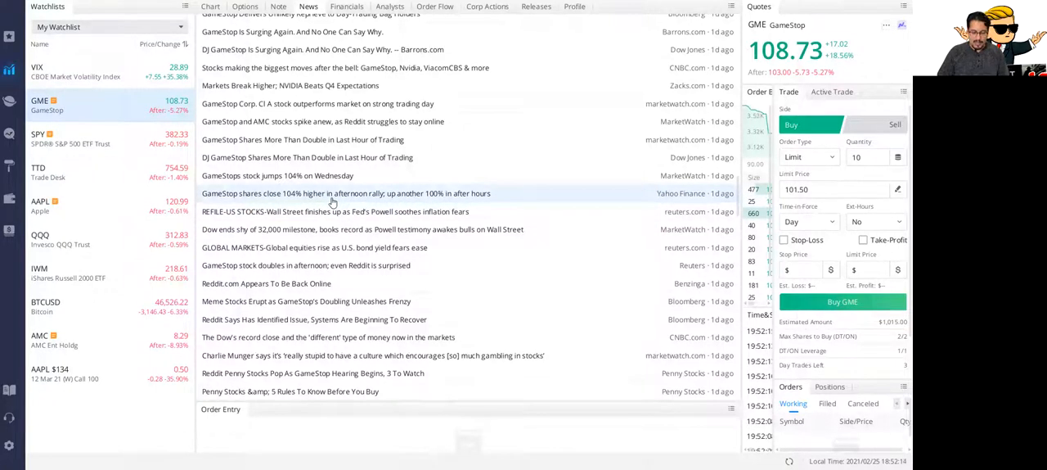
pyautogui.click(346, 193)
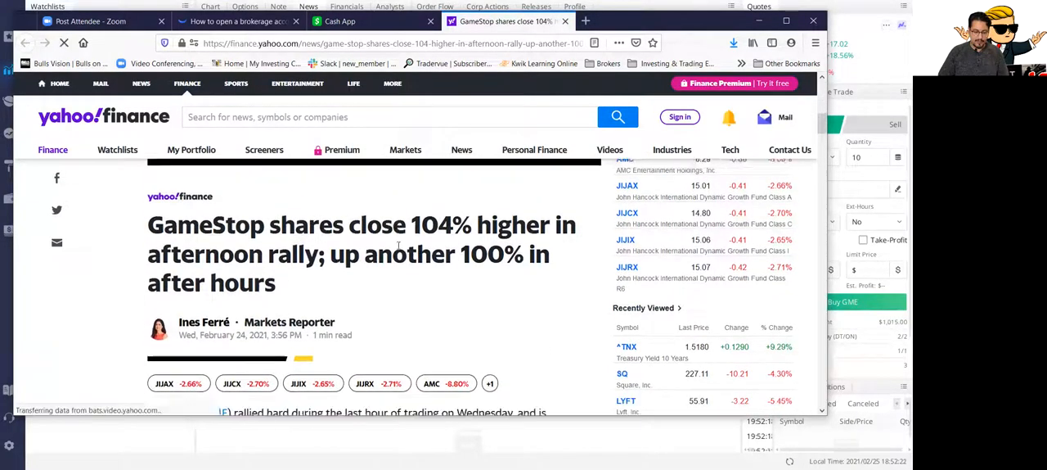
# Read the article's opening, highlighting the trading-halts phrase and the departing CFO's name
pyautogui.scroll(-3)
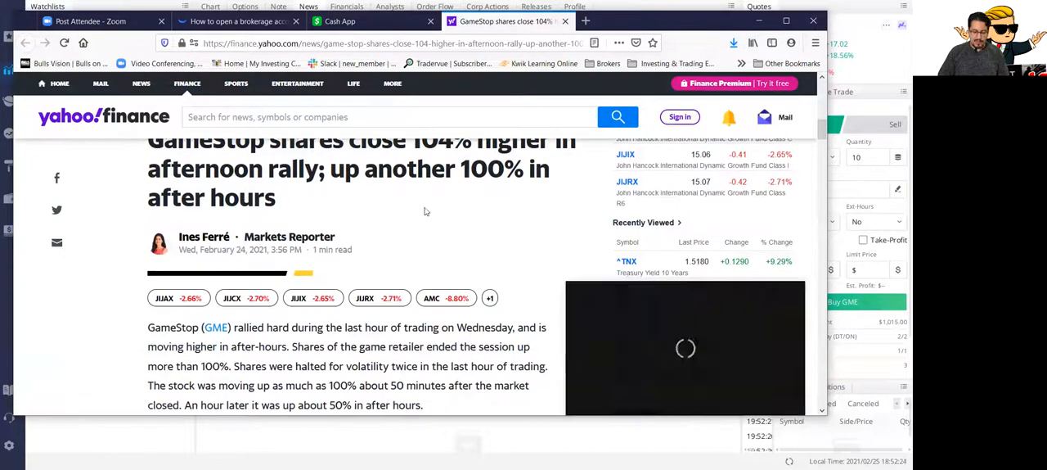
pyautogui.scroll(-3)
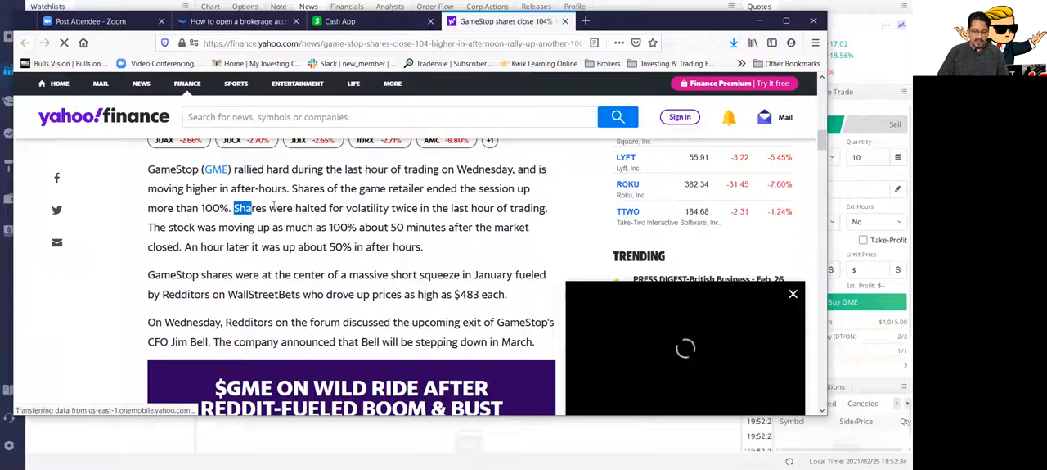
pyautogui.doubleClick(366, 208)
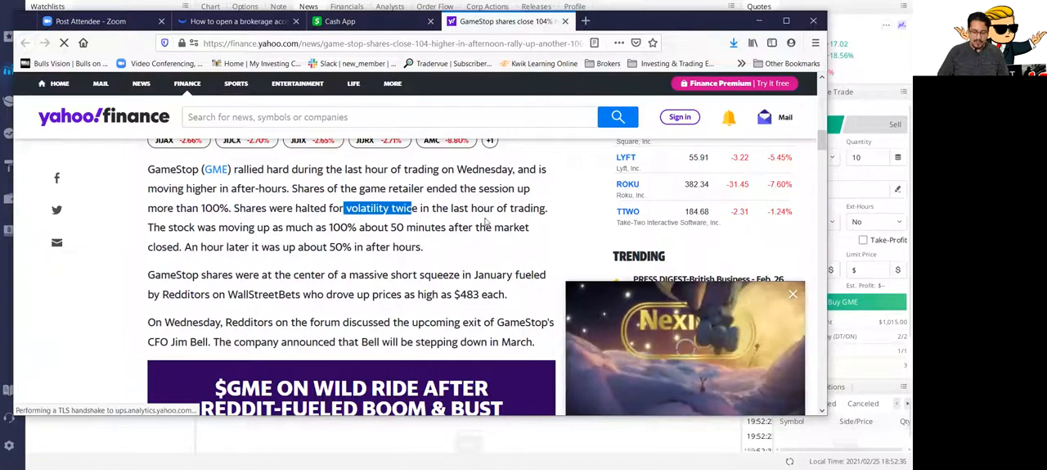
pyautogui.scroll(-3)
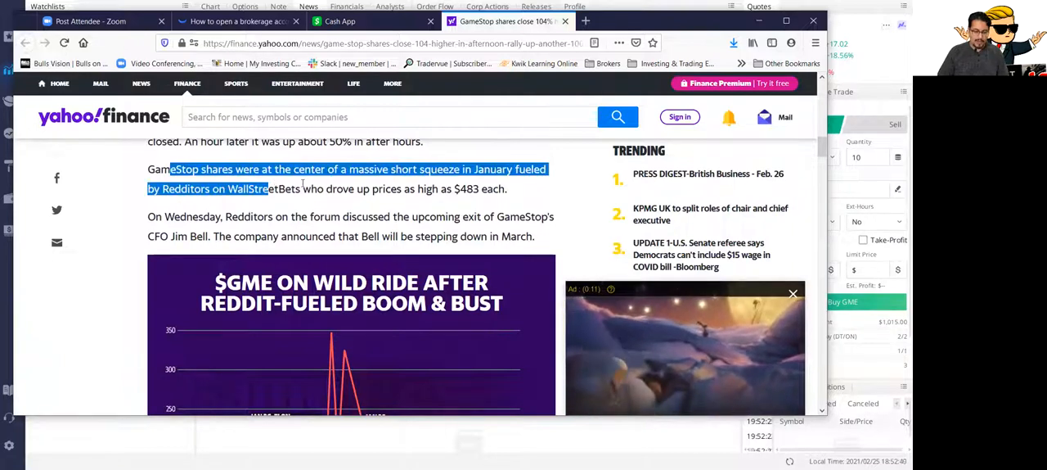
pyautogui.click(262, 193)
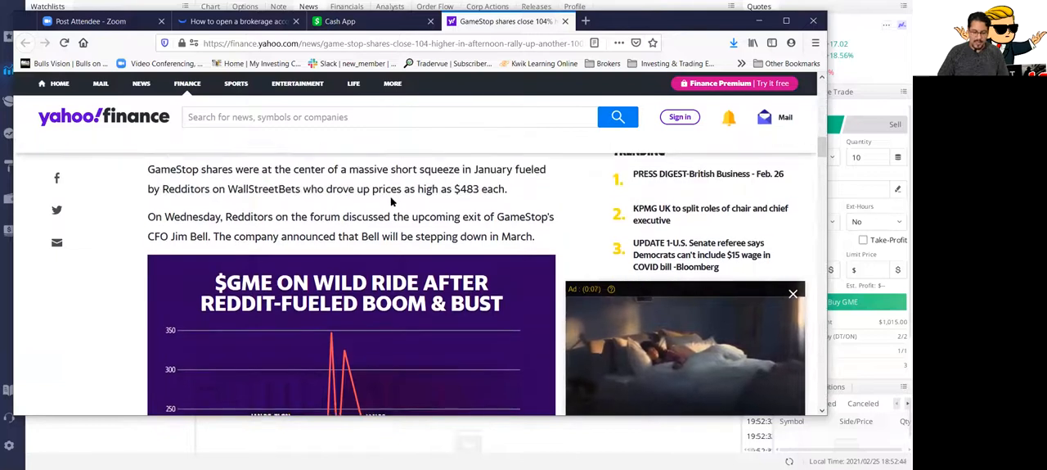
pyautogui.scroll(-3)
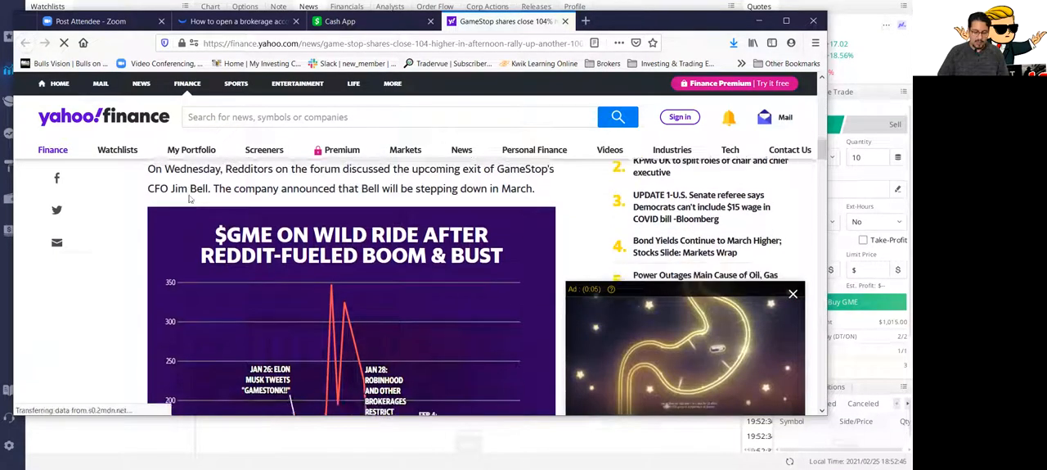
pyautogui.scroll(3)
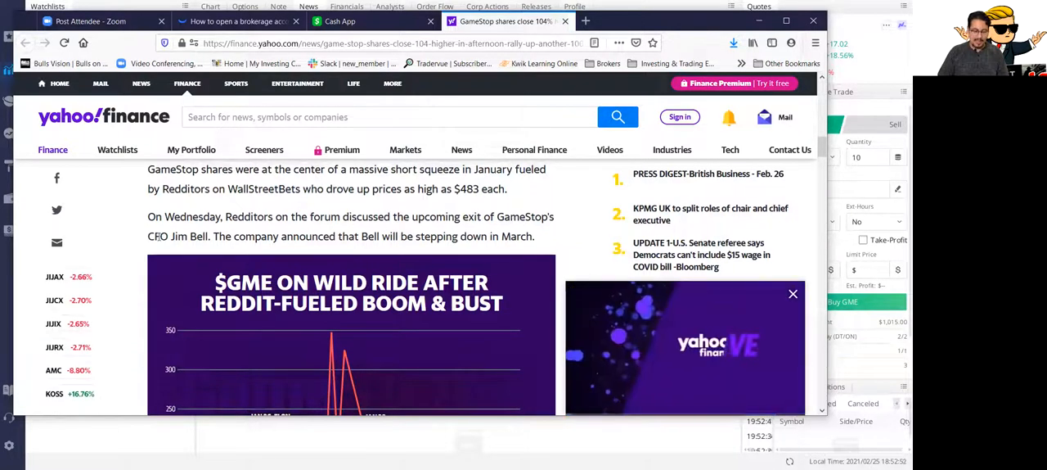
pyautogui.moveTo(147, 169); pyautogui.dragTo(209, 235)
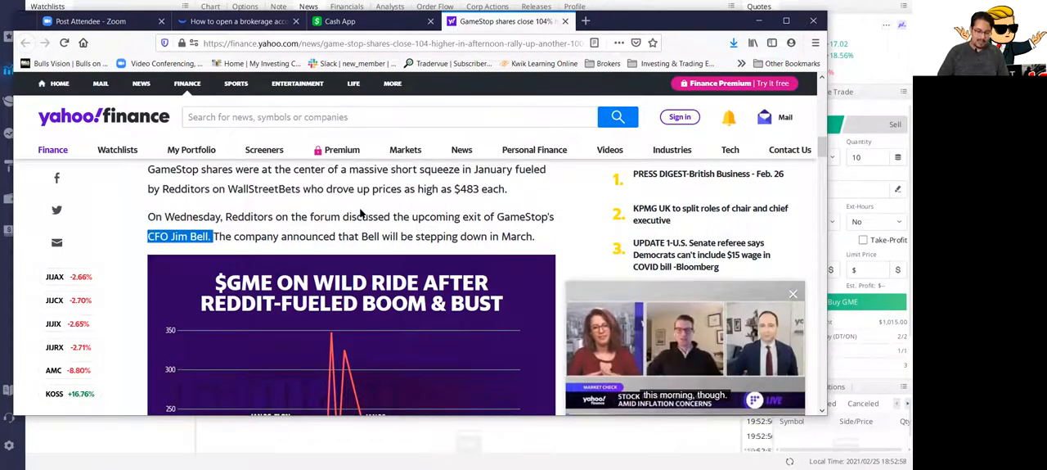
# Scroll through the rest of the GameStop rally article to the end
pyautogui.scroll(-3)
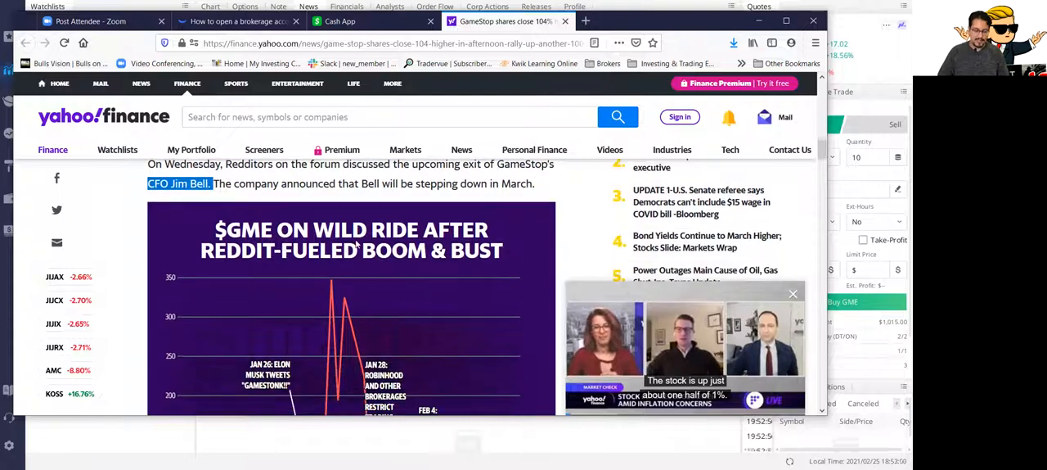
pyautogui.scroll(-3)
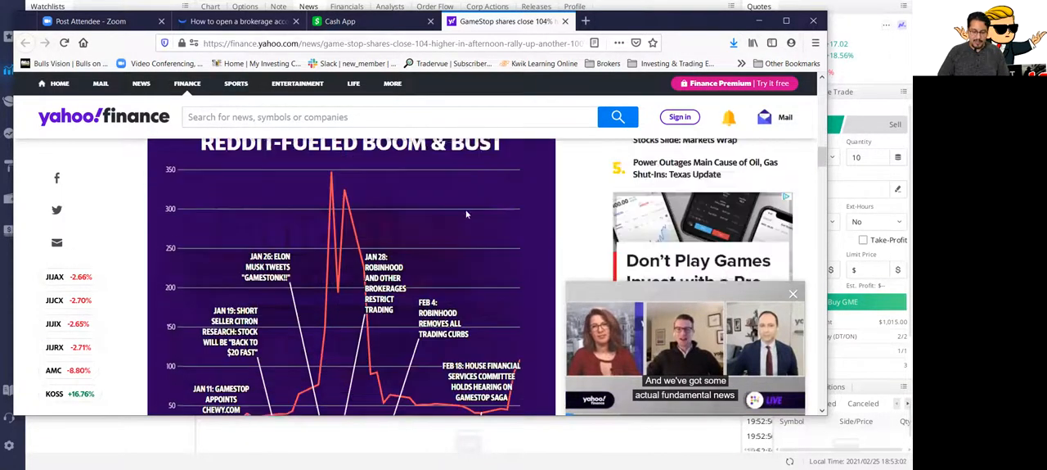
pyautogui.scroll(-3)
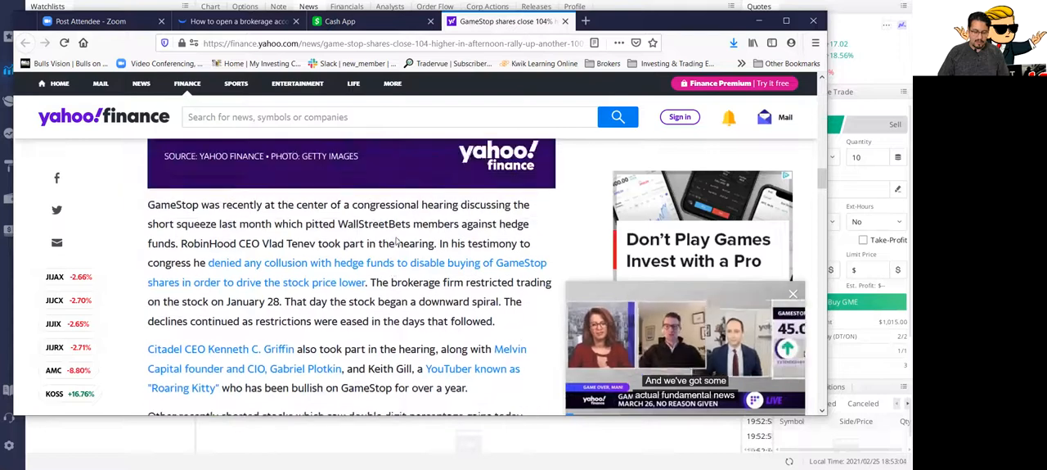
pyautogui.scroll(3)
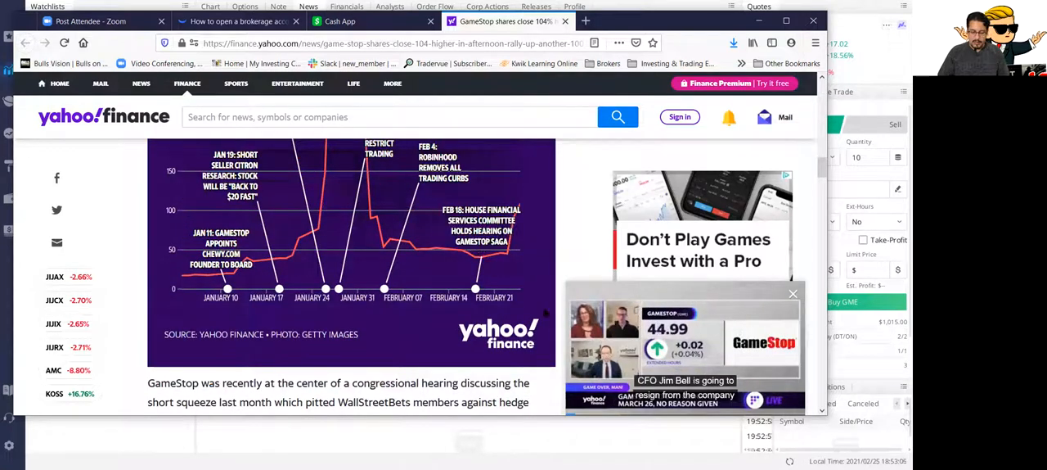
pyautogui.scroll(-3)
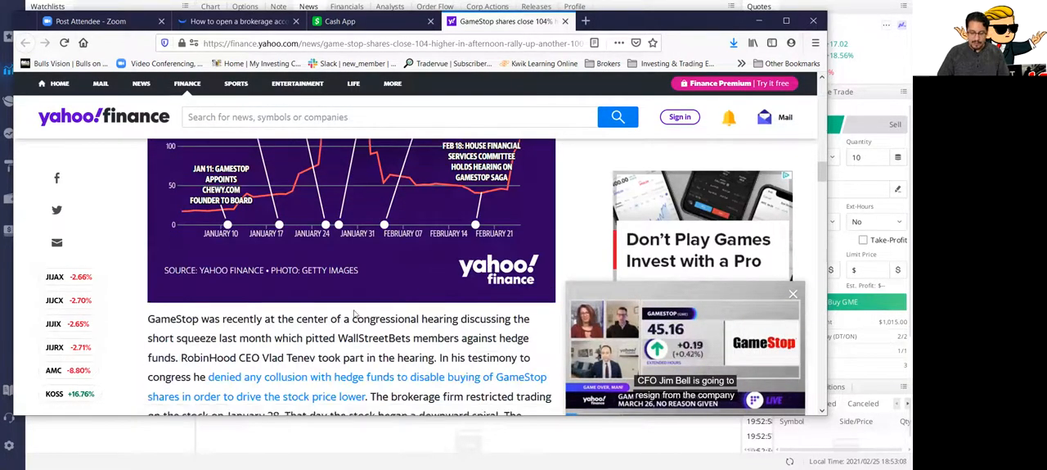
pyautogui.scroll(-3)
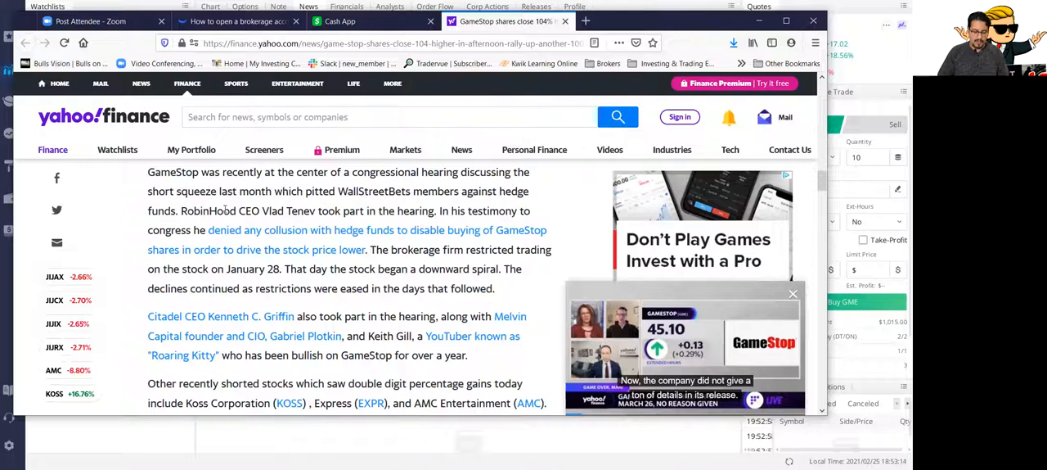
pyautogui.scroll(-3)
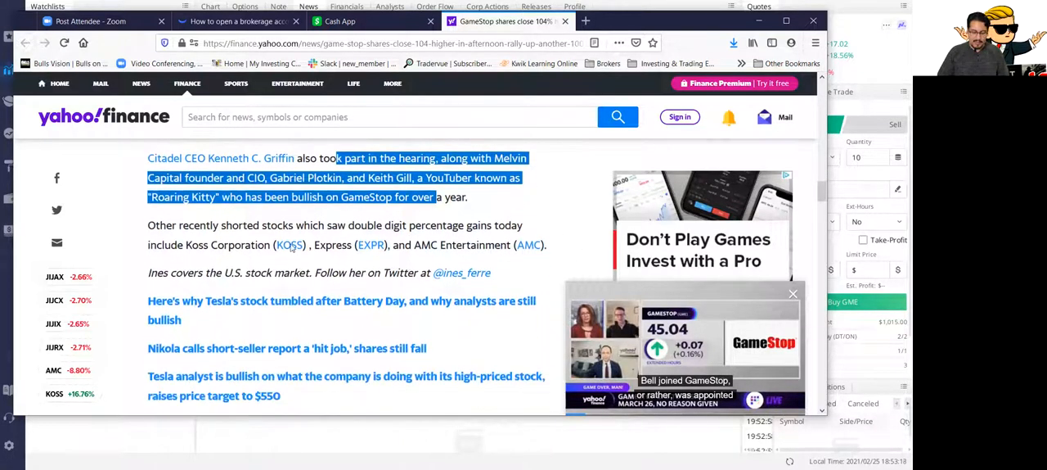
pyautogui.scroll(-3)
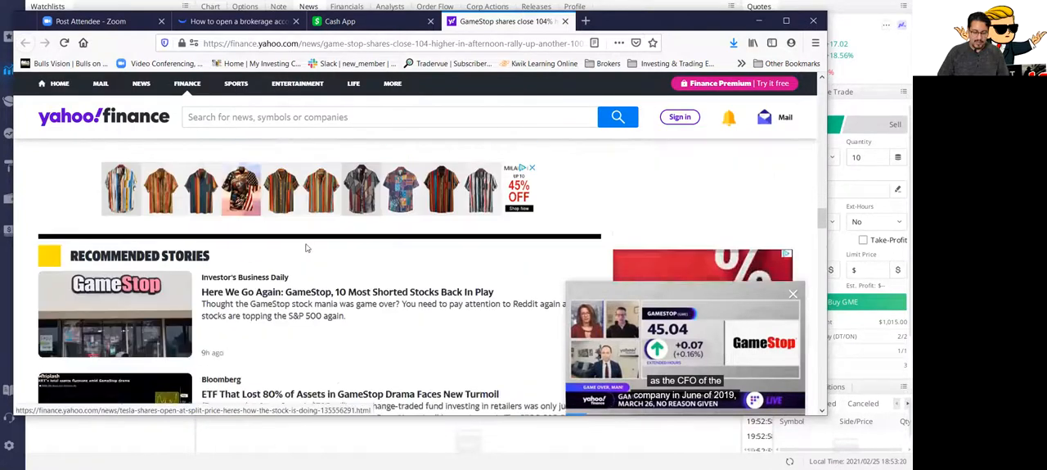
pyautogui.scroll(-3)
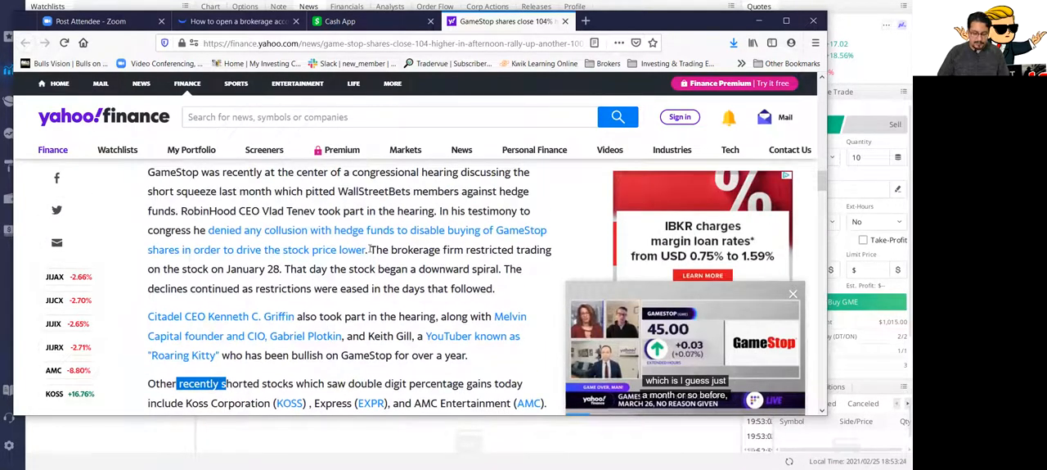
pyautogui.scroll(3)
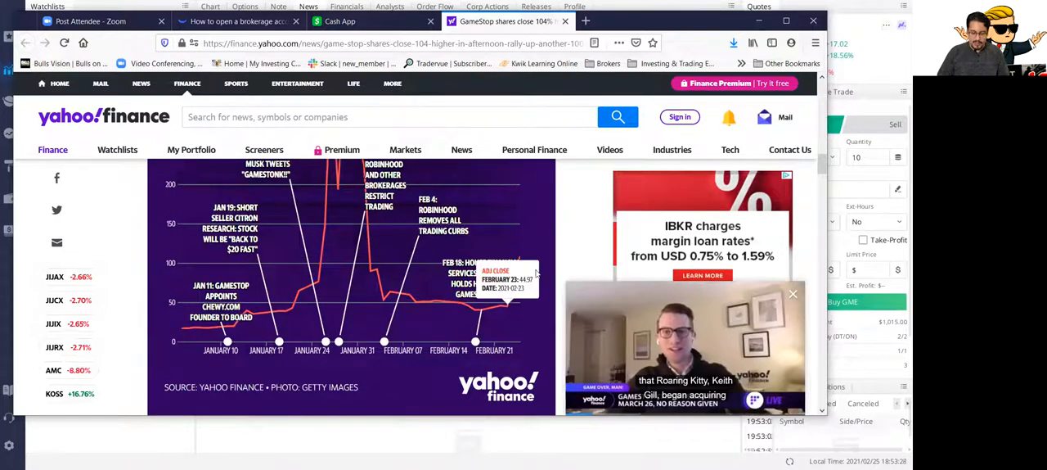
pyautogui.moveTo(396, 286)
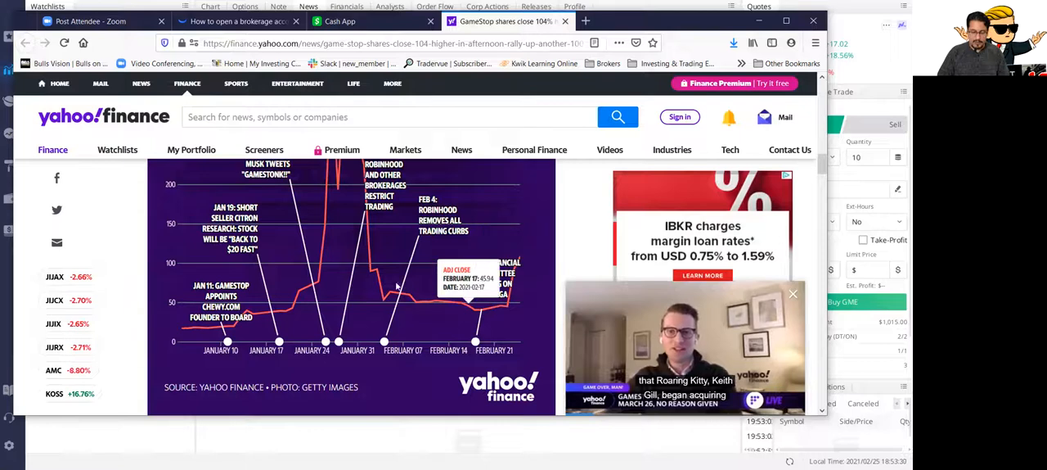
pyautogui.scroll(-3)
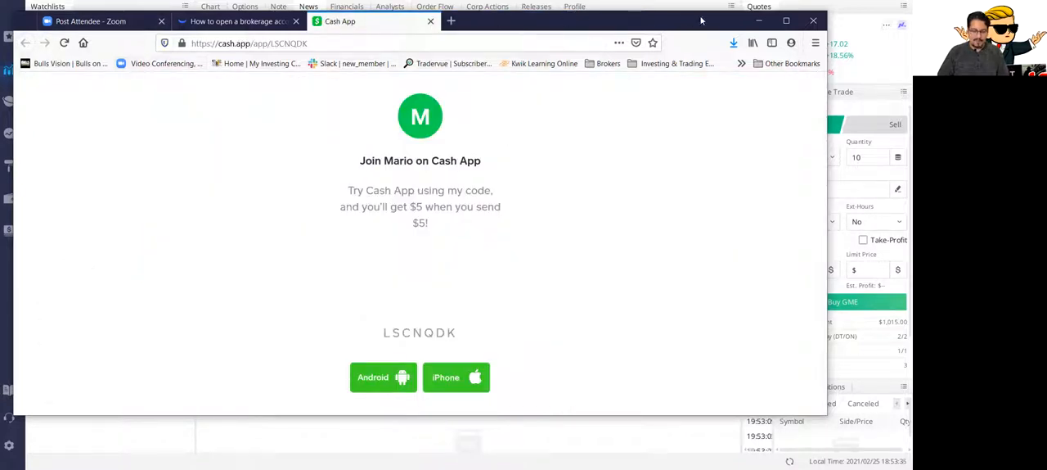
# Return to the GME chart in Webull and switch it to 5-minute candles
pyautogui.click(430, 21)
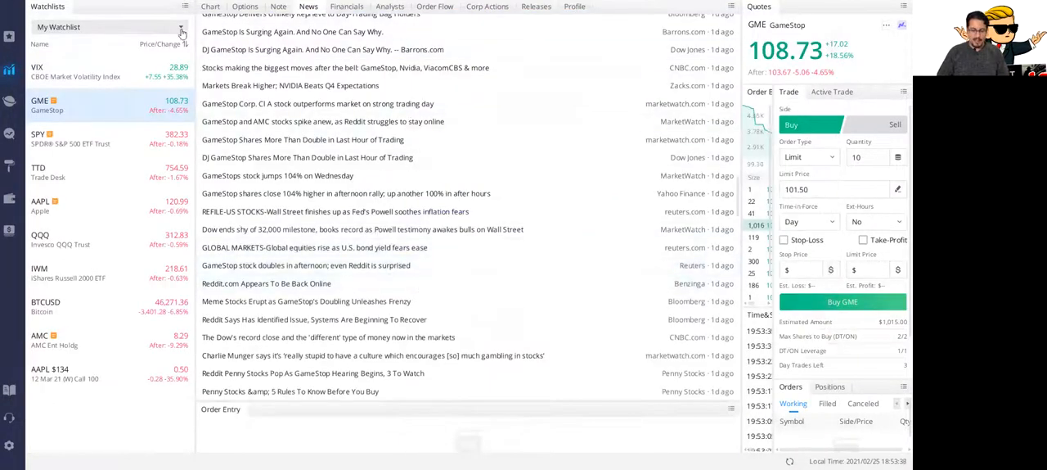
pyautogui.click(209, 7)
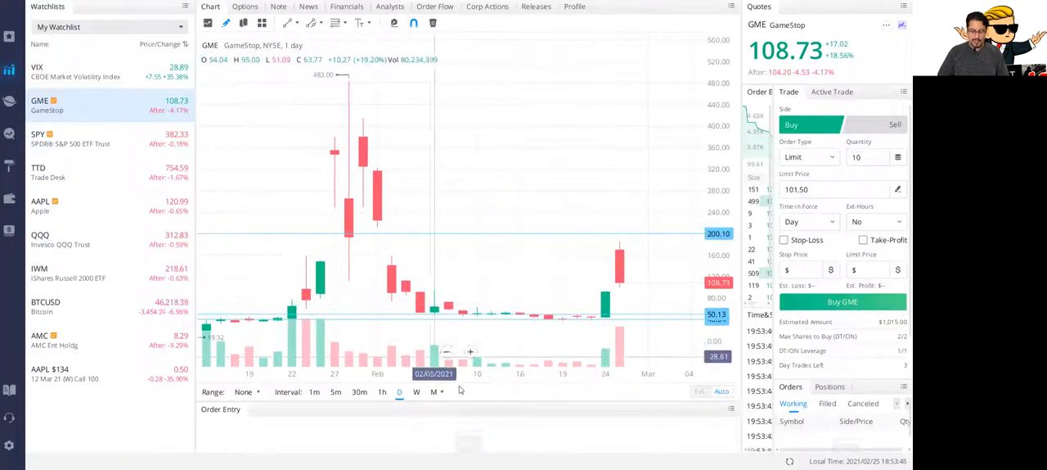
pyautogui.moveTo(569, 324)
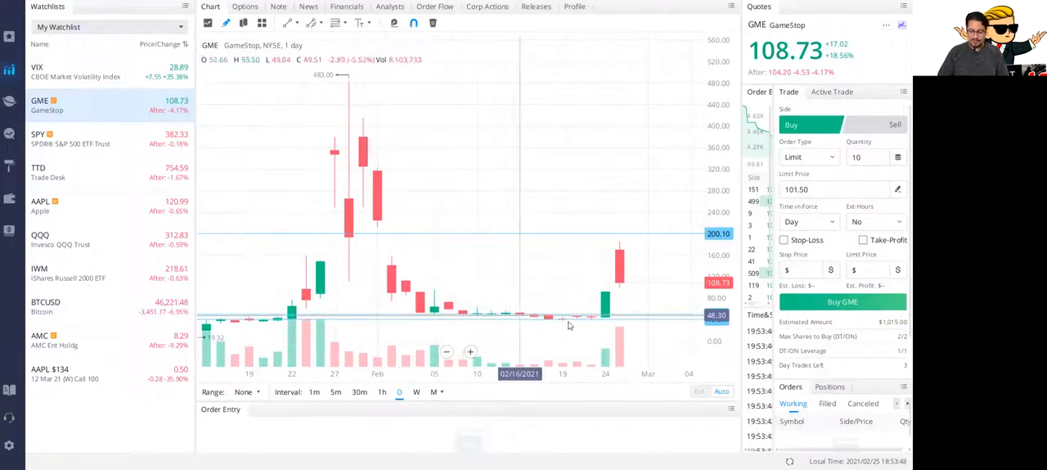
pyautogui.moveTo(632, 278)
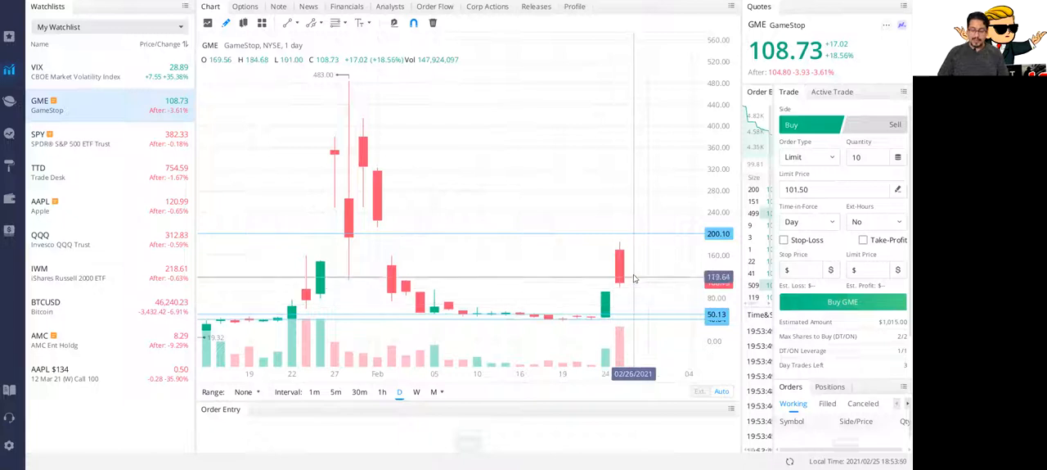
pyautogui.moveTo(622, 278)
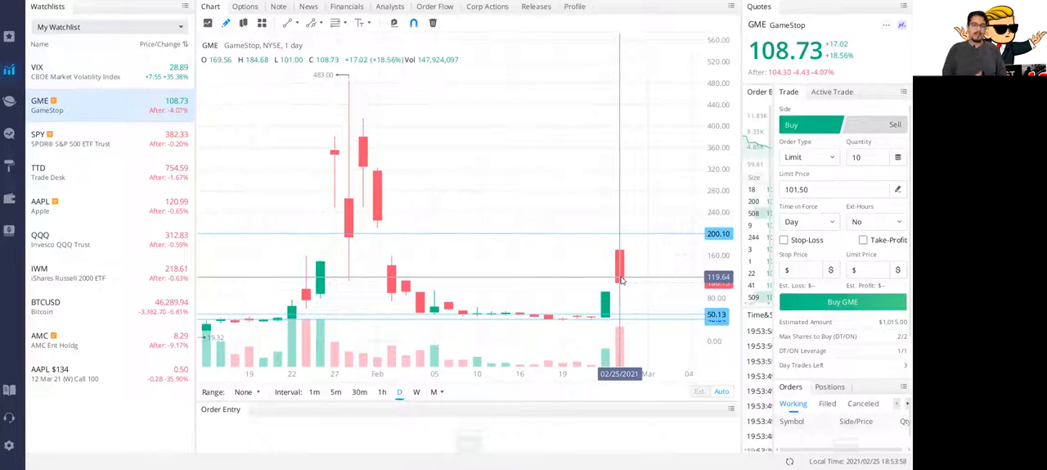
pyautogui.moveTo(535, 297)
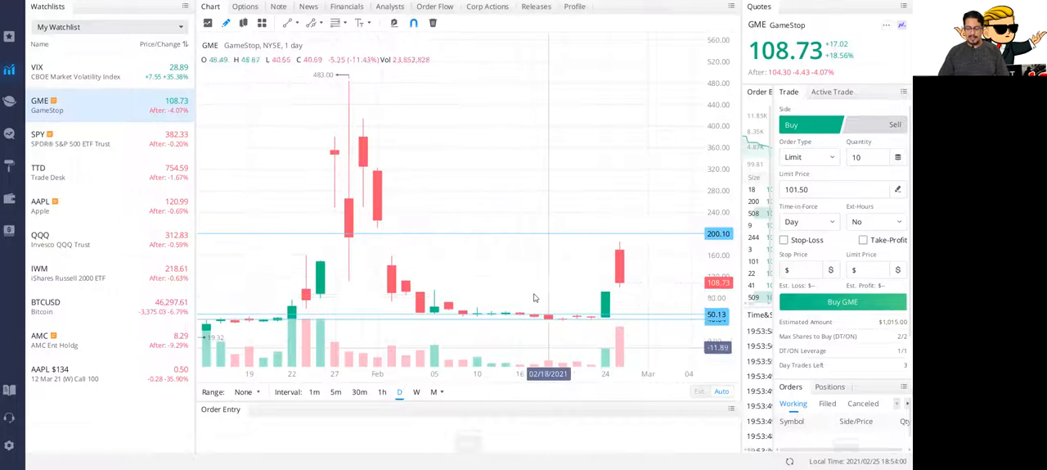
pyautogui.moveTo(639, 239)
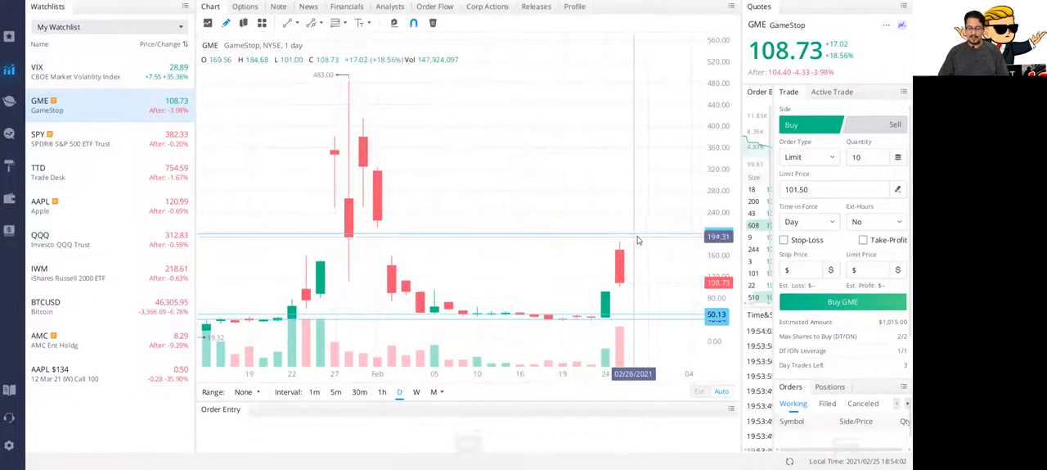
pyautogui.moveTo(631, 257)
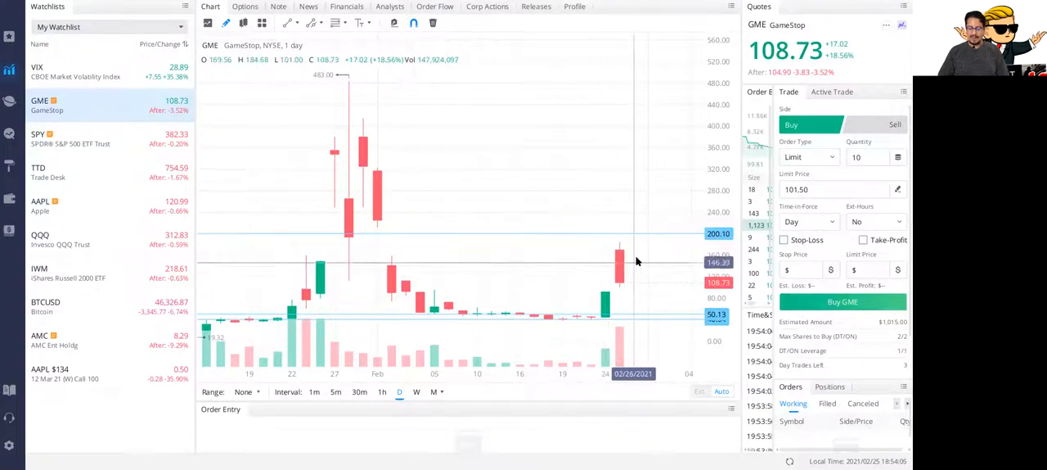
pyautogui.click(335, 391)
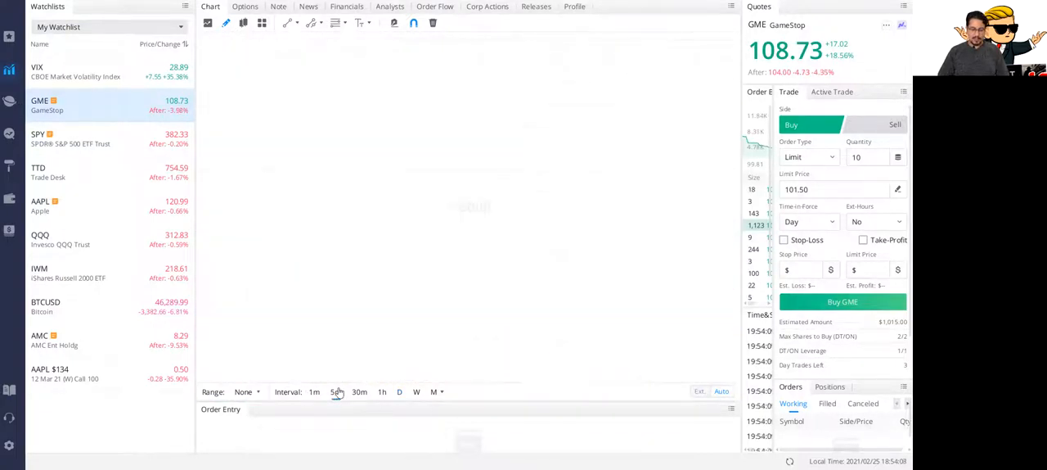
# View GME on 5-minute candles, then return the chart to daily candles
pyautogui.click(335, 391)
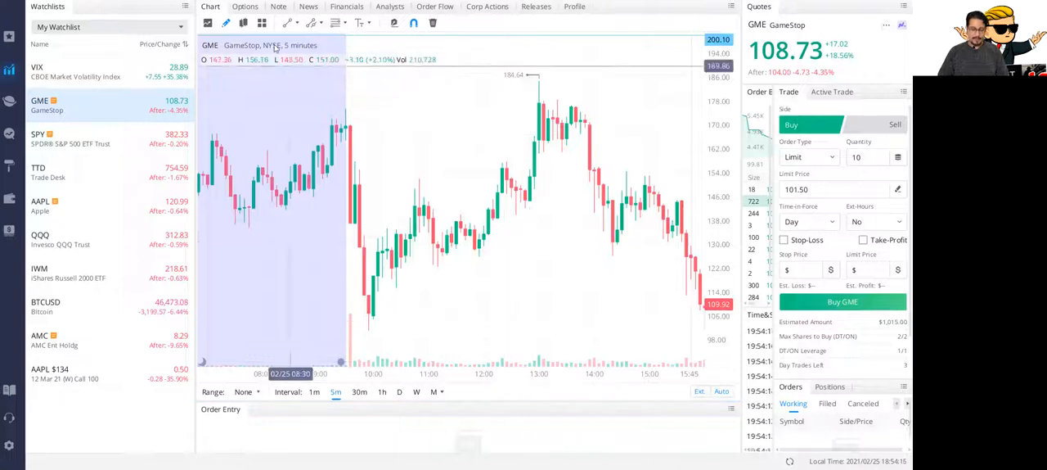
pyautogui.moveTo(377, 336)
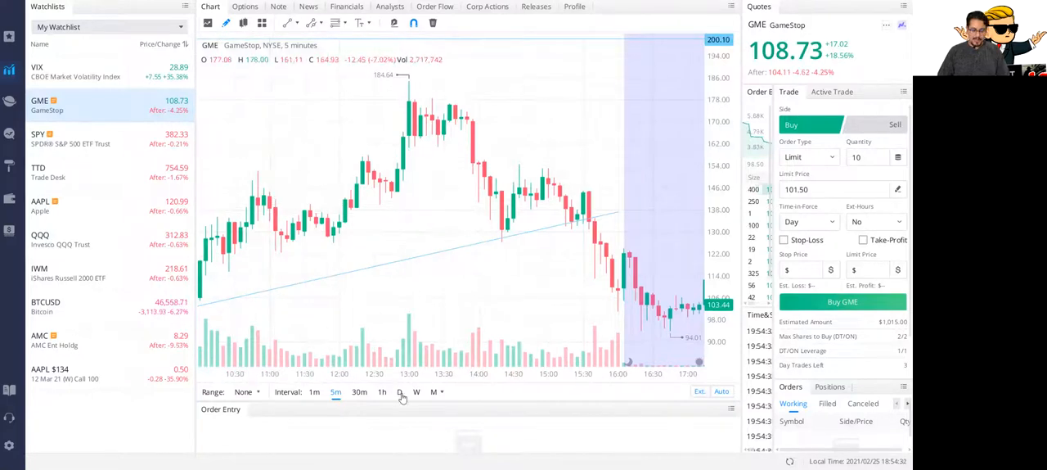
pyautogui.click(400, 391)
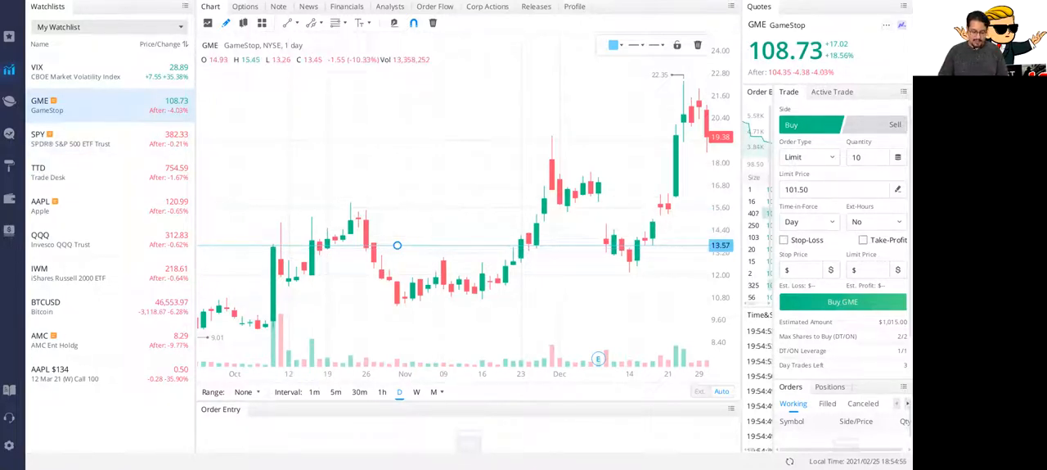
pyautogui.moveTo(363, 317)
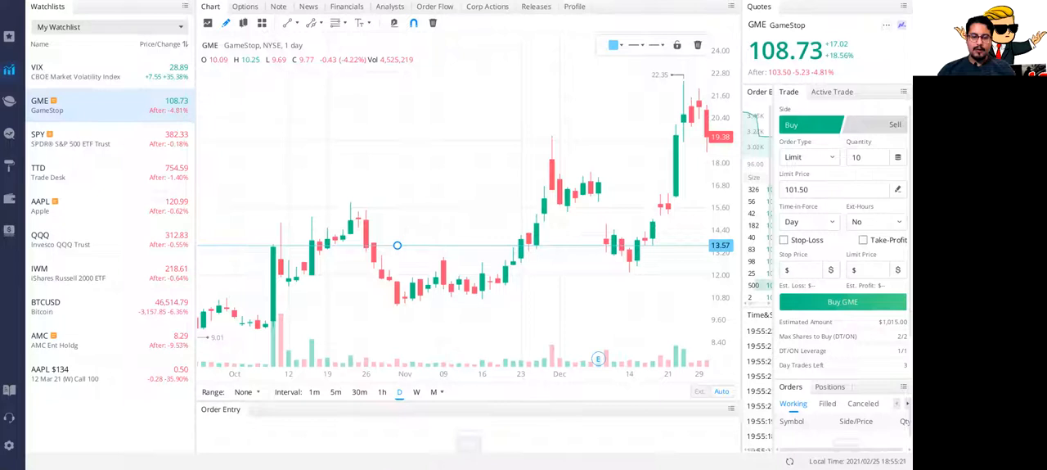
pyautogui.moveTo(527, 334)
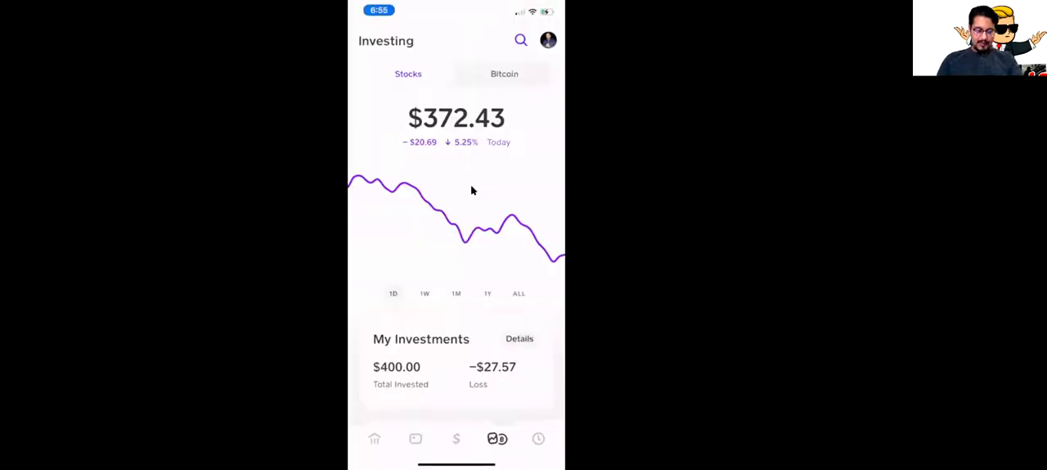
# Scroll the Investing tab down to My Portfolio to reach the Square holding
pyautogui.scroll(-3)
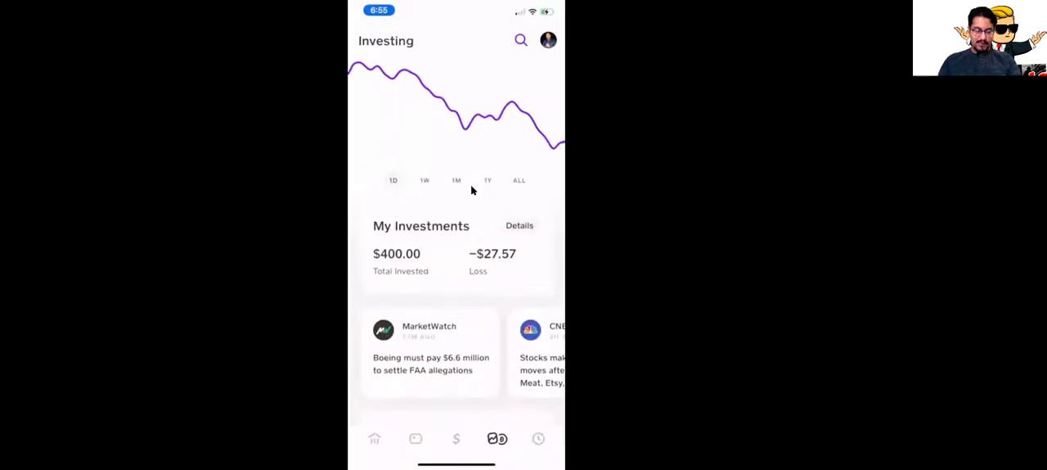
pyautogui.scroll(-3)
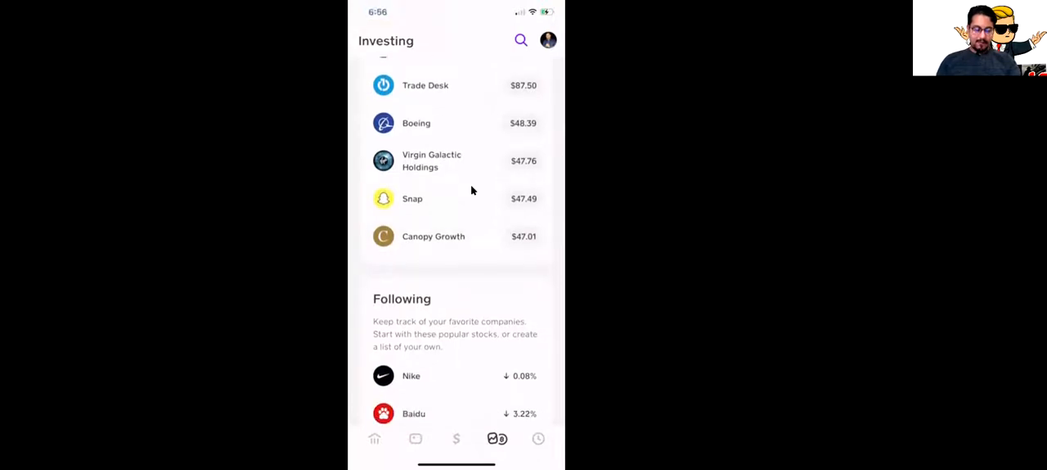
pyautogui.scroll(3)
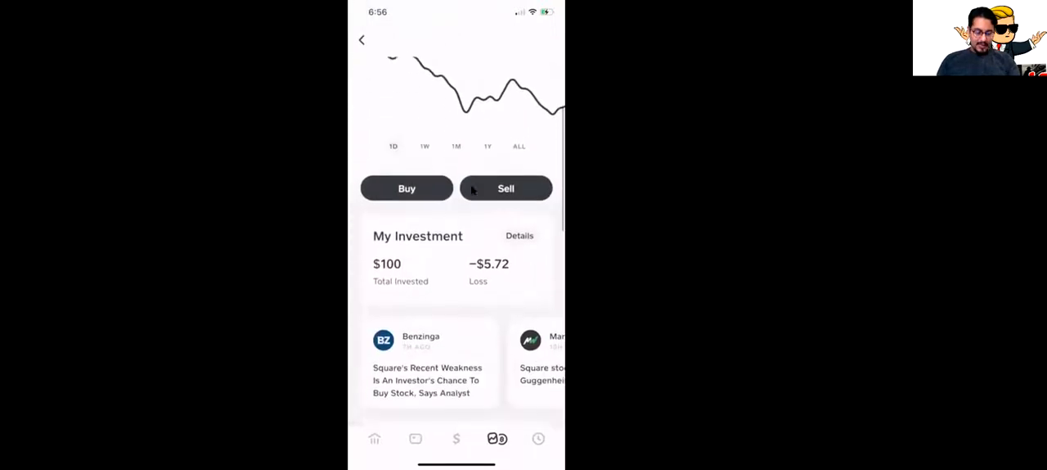
# Scroll through Square's share details and its $100 purchase activity
pyautogui.scroll(-3)
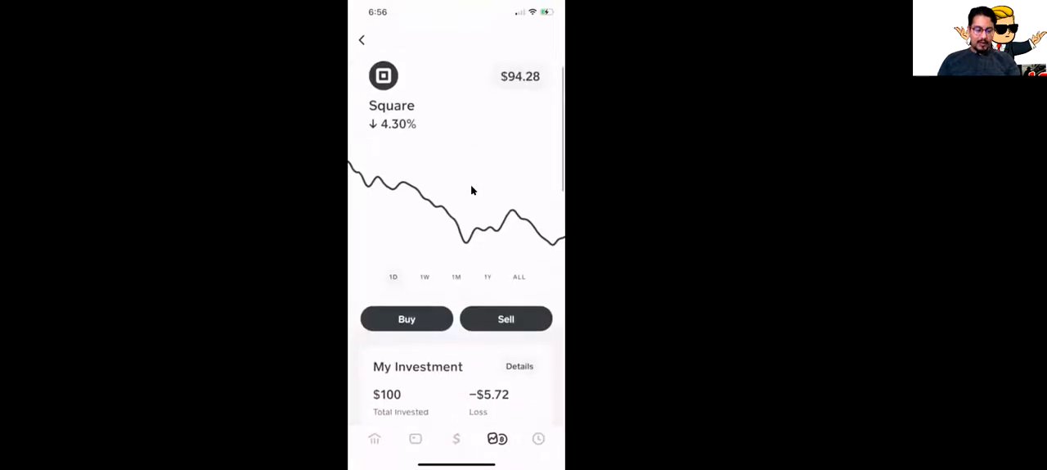
pyautogui.scroll(-3)
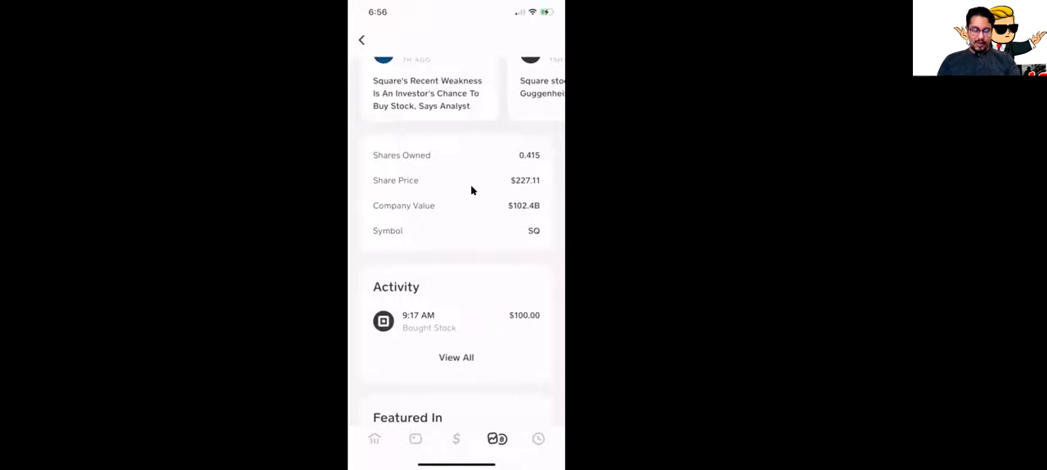
pyautogui.scroll(-3)
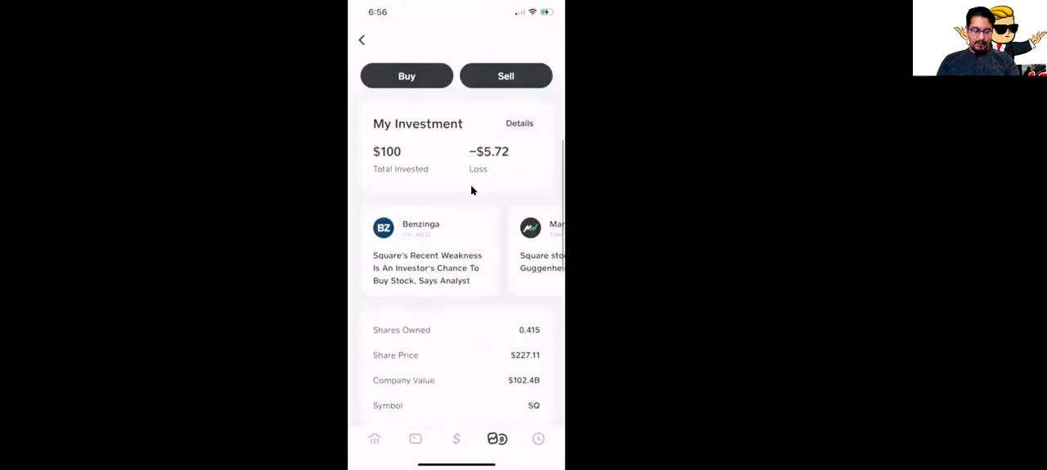
pyautogui.scroll(-3)
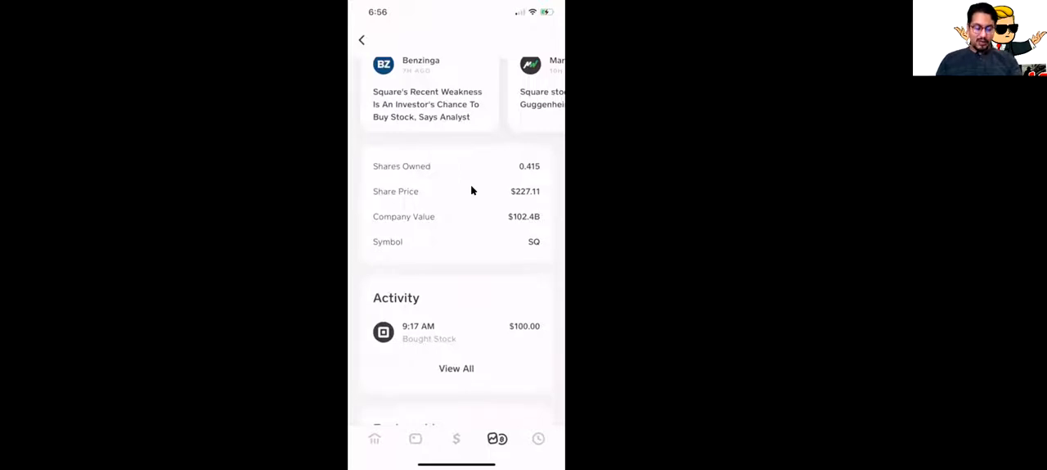
pyautogui.scroll(-3)
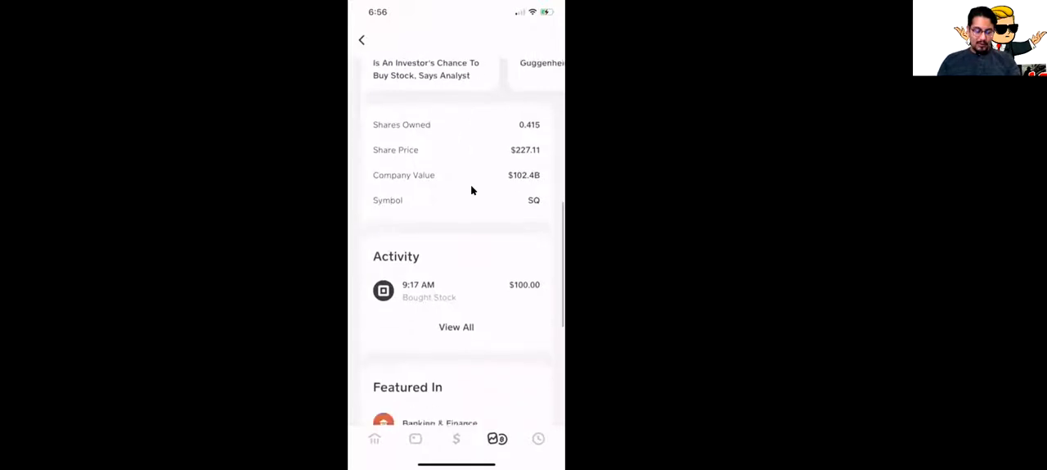
pyautogui.scroll(-3)
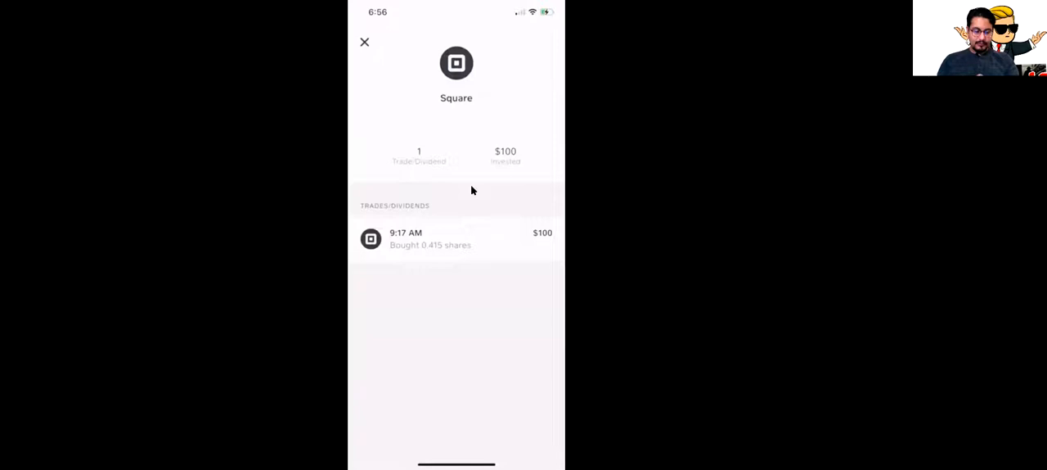
# Close Square's trade history and move on to the Trade Desk holding
pyautogui.click(365, 43)
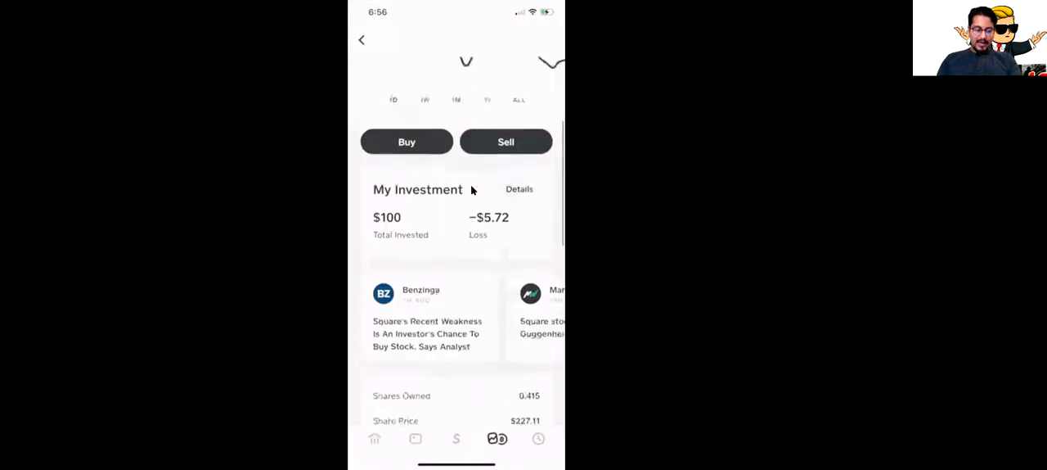
pyautogui.click(361, 39)
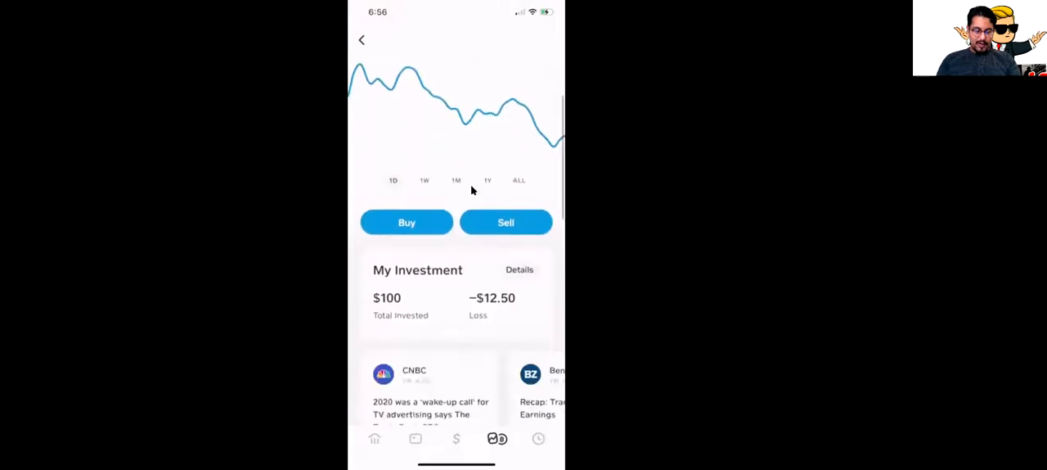
# Review Trade Desk's share details and $100 buy, then return to My Portfolio
pyautogui.scroll(-3)
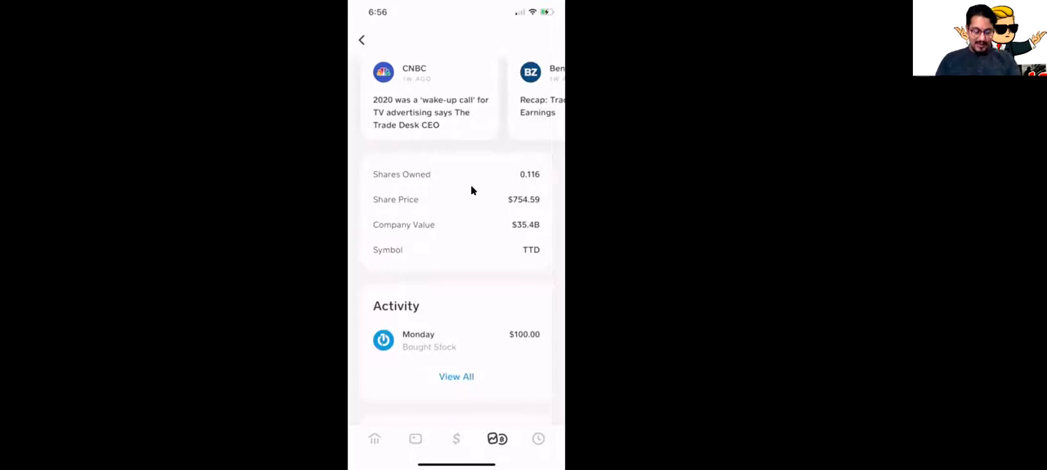
pyautogui.scroll(-3)
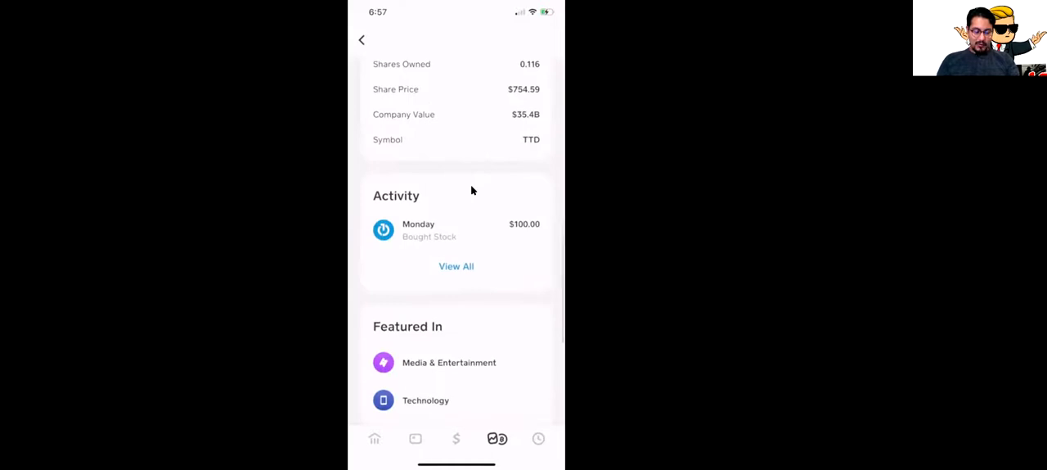
pyautogui.scroll(-3)
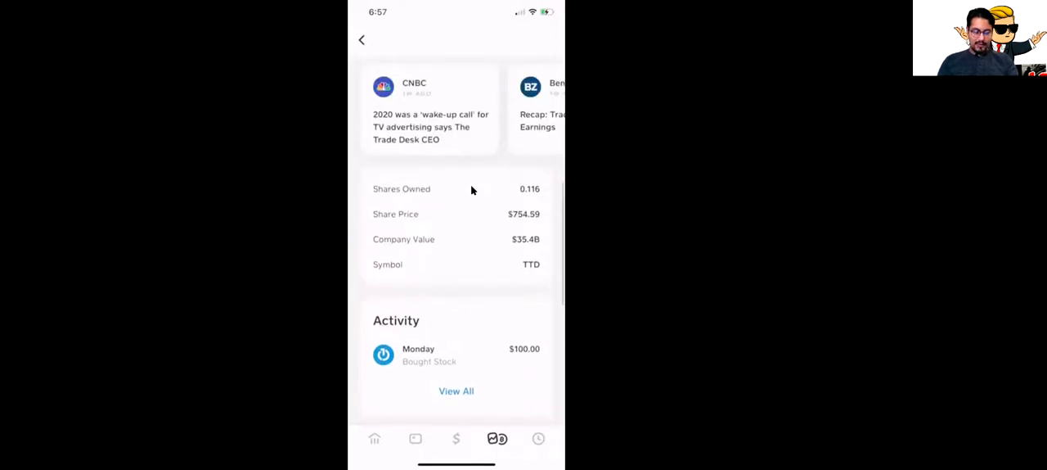
pyautogui.scroll(3)
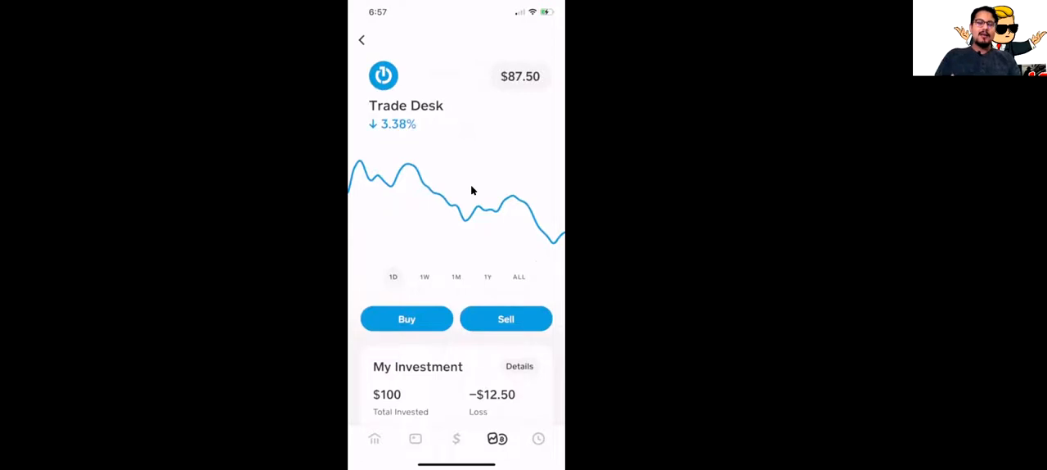
pyautogui.click(362, 39)
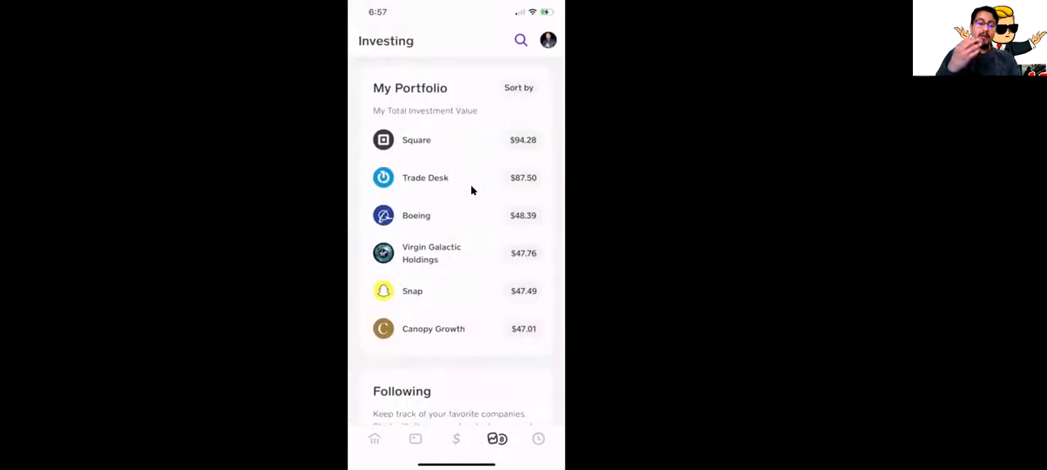
# Scroll the portfolio list past the holdings to Following and back up
pyautogui.scroll(-3)
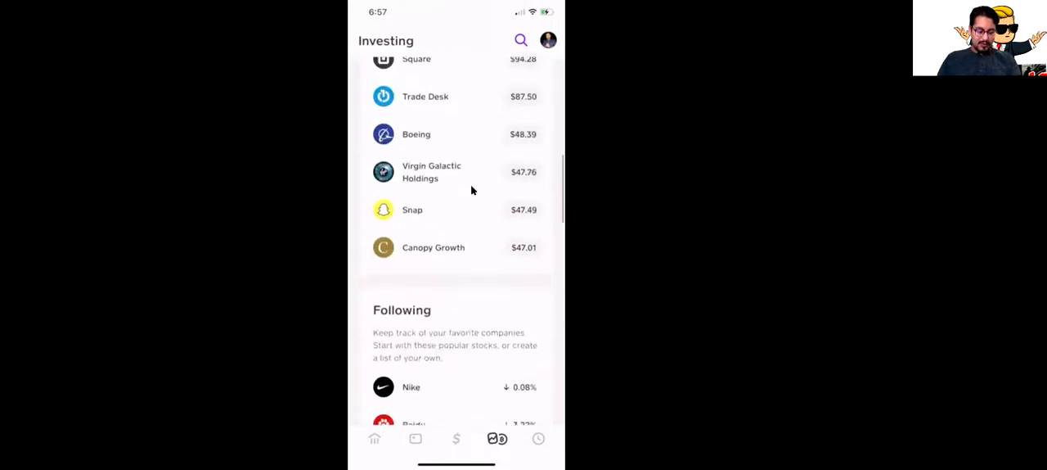
pyautogui.scroll(3)
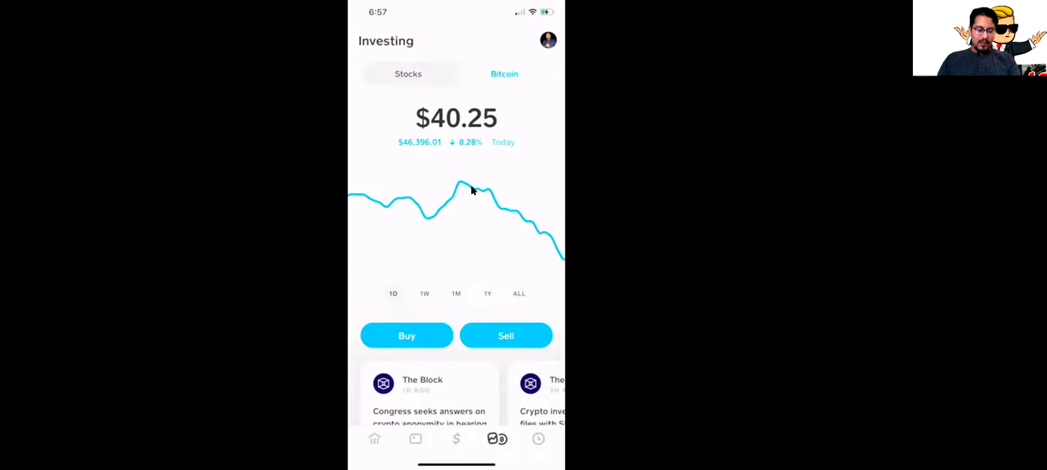
pyautogui.scroll(-3)
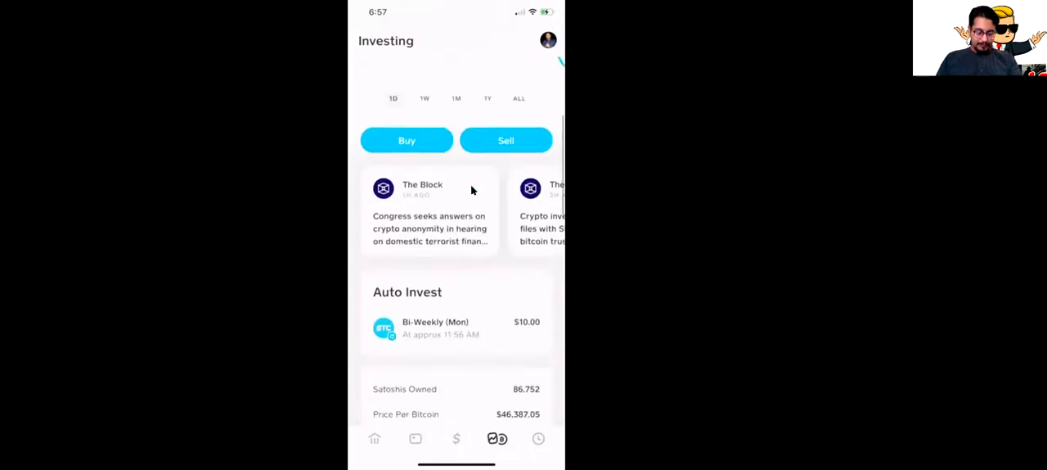
pyautogui.click(455, 327)
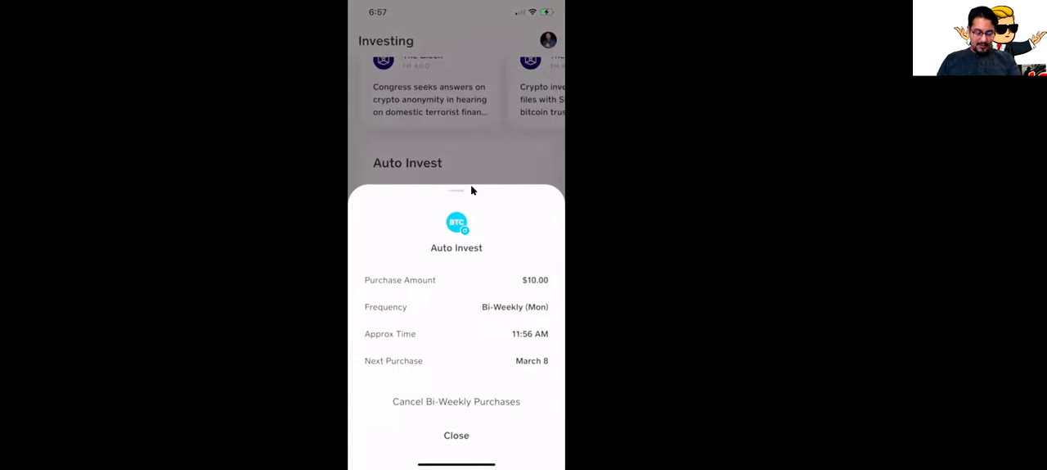
pyautogui.click(455, 435)
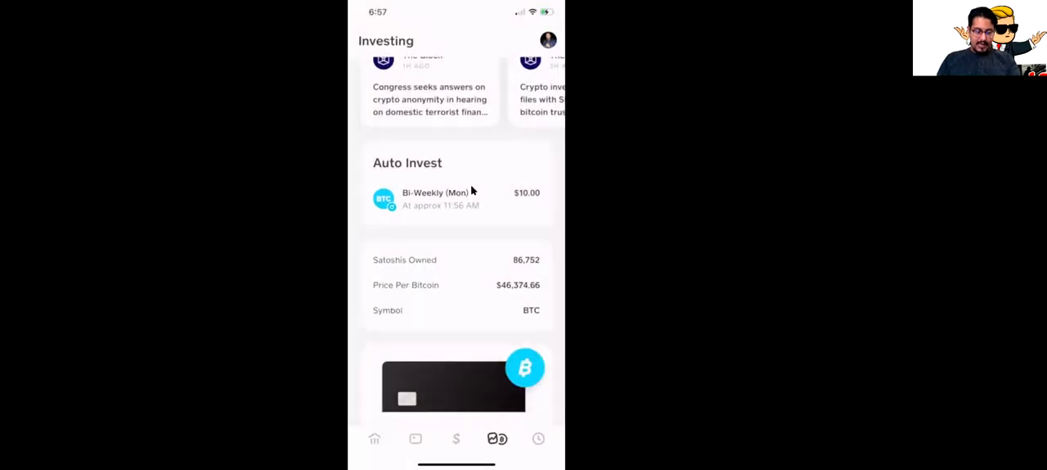